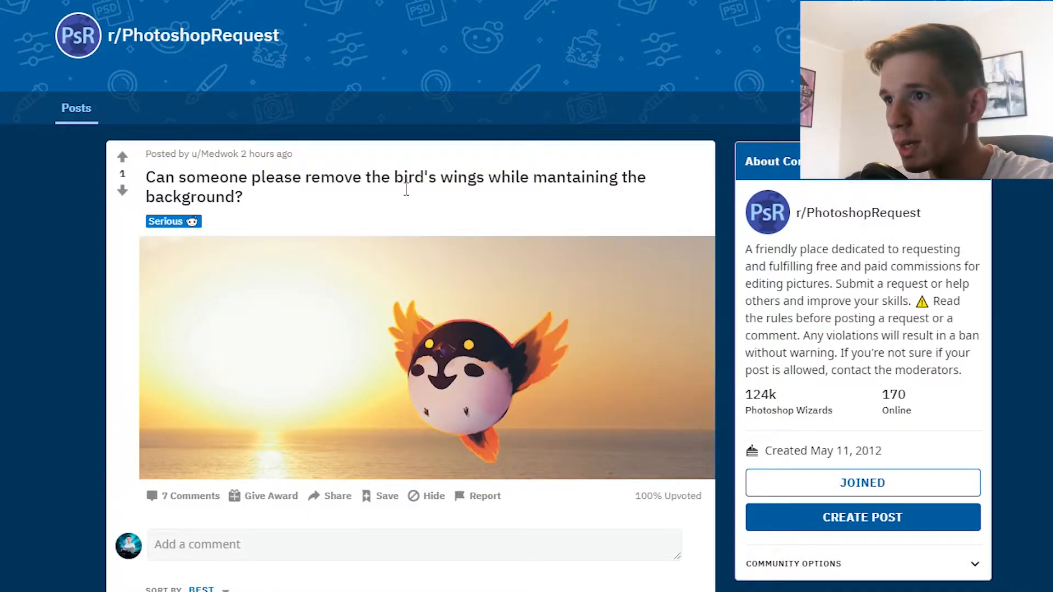
pyautogui.moveTo(466, 318)
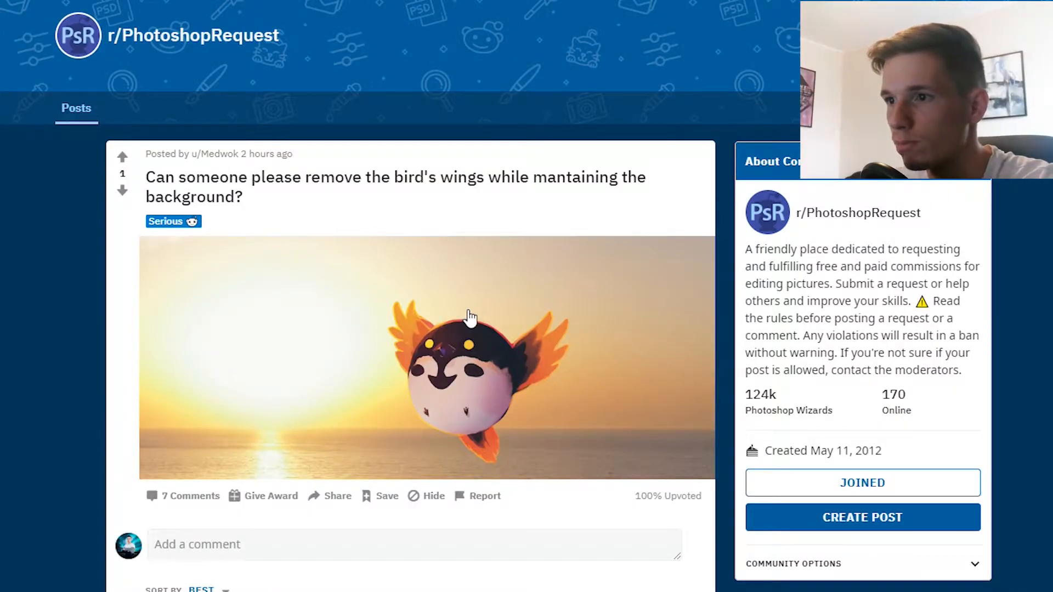
# Turn the traced left-wing outline into a selection with Make Selection
pyautogui.rightClick(468, 317)
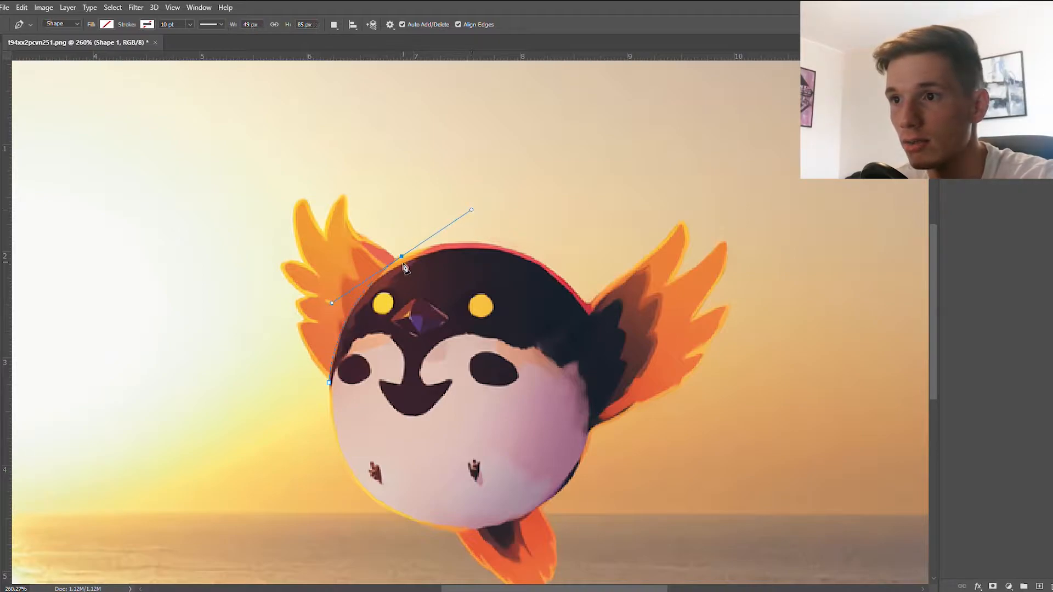
pyautogui.rightClick(404, 267)
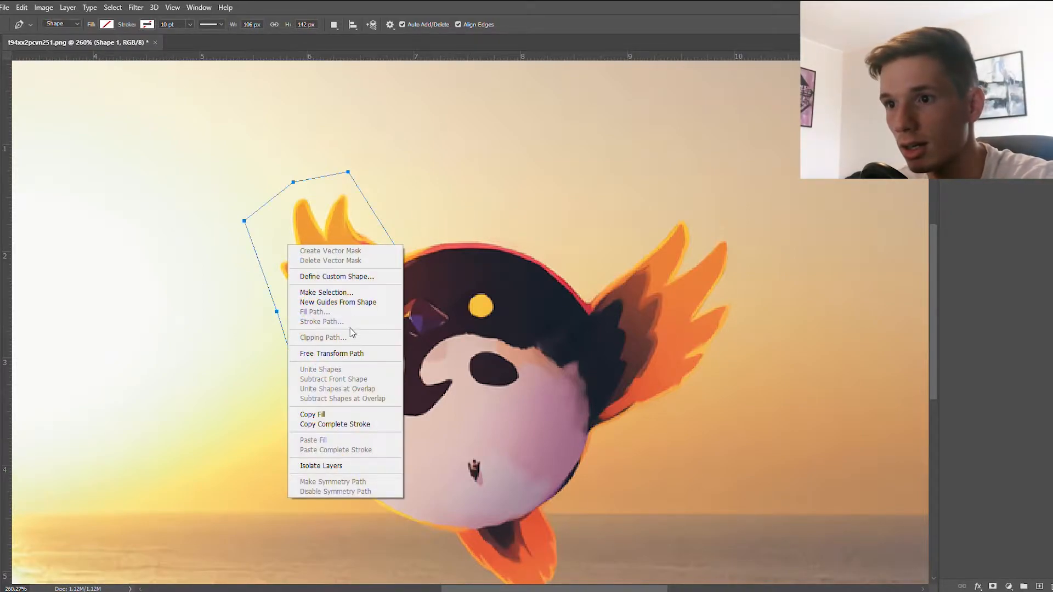
pyautogui.click(326, 292)
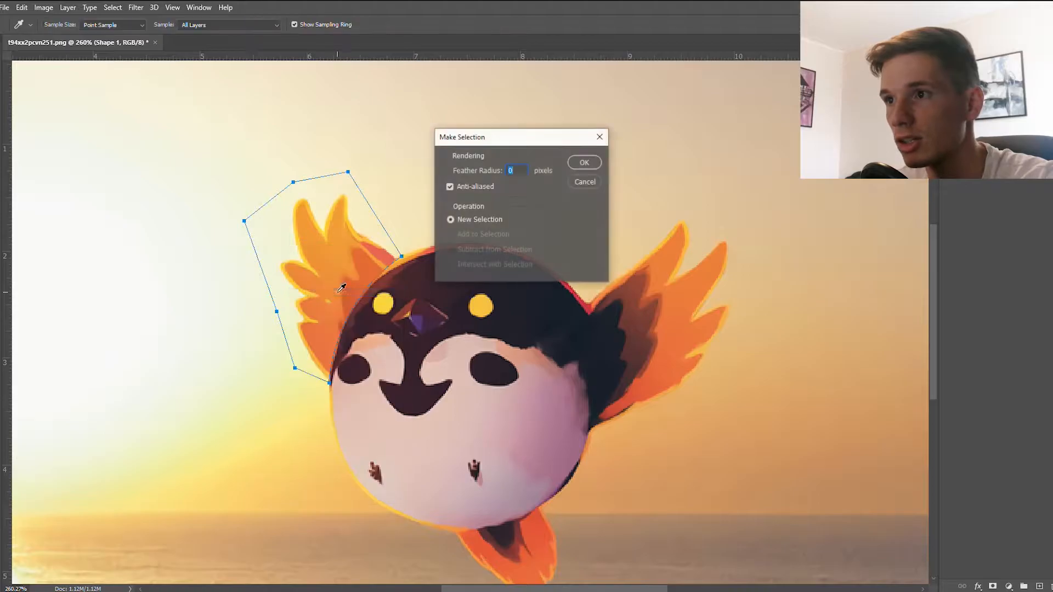
pyautogui.click(584, 162)
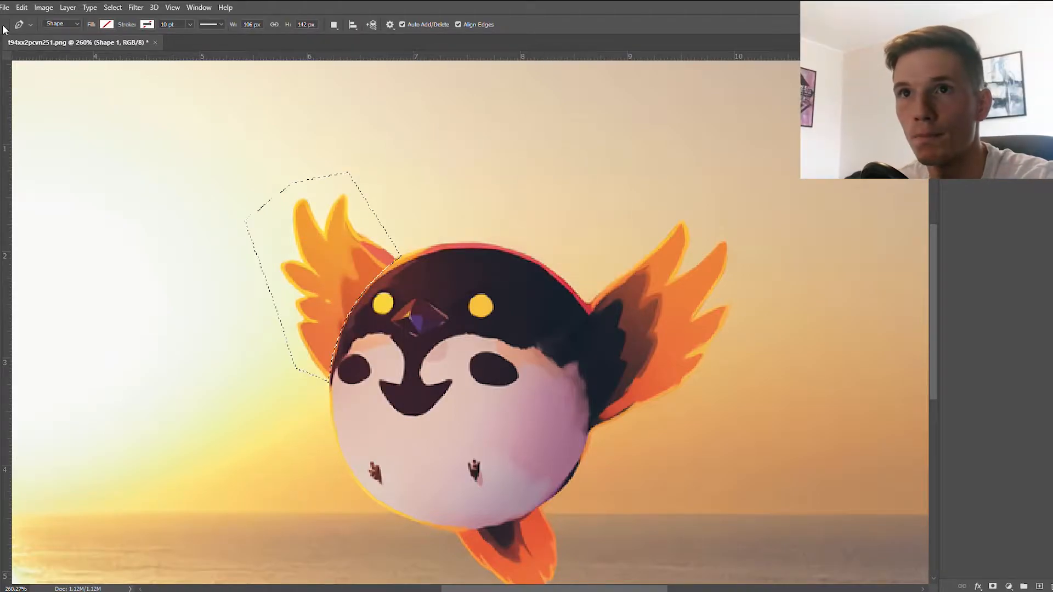
# Choose a command from the Edit menu
pyautogui.click(23, 8)
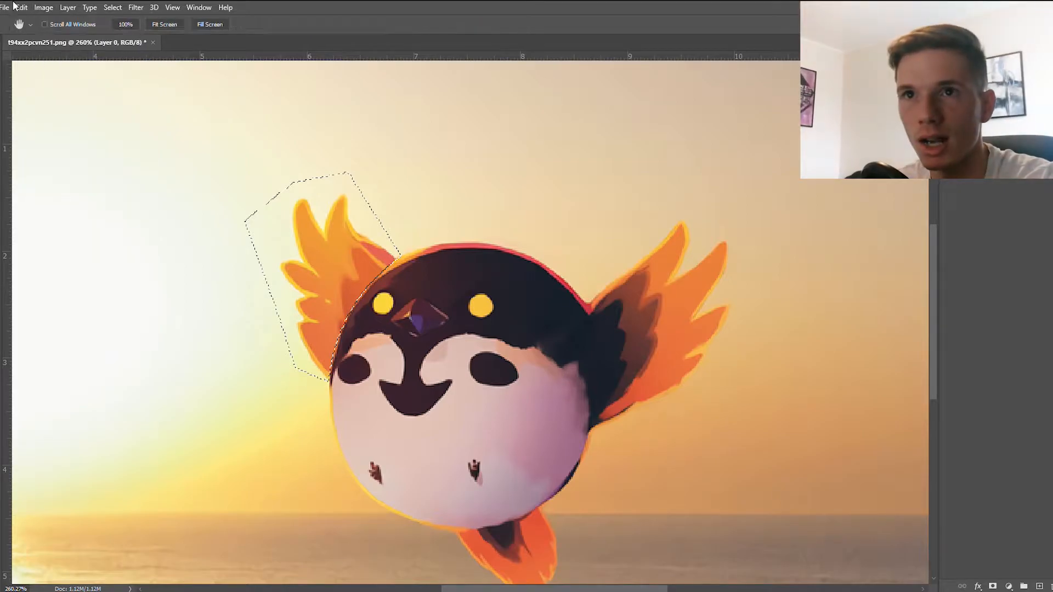
pyautogui.click(21, 8)
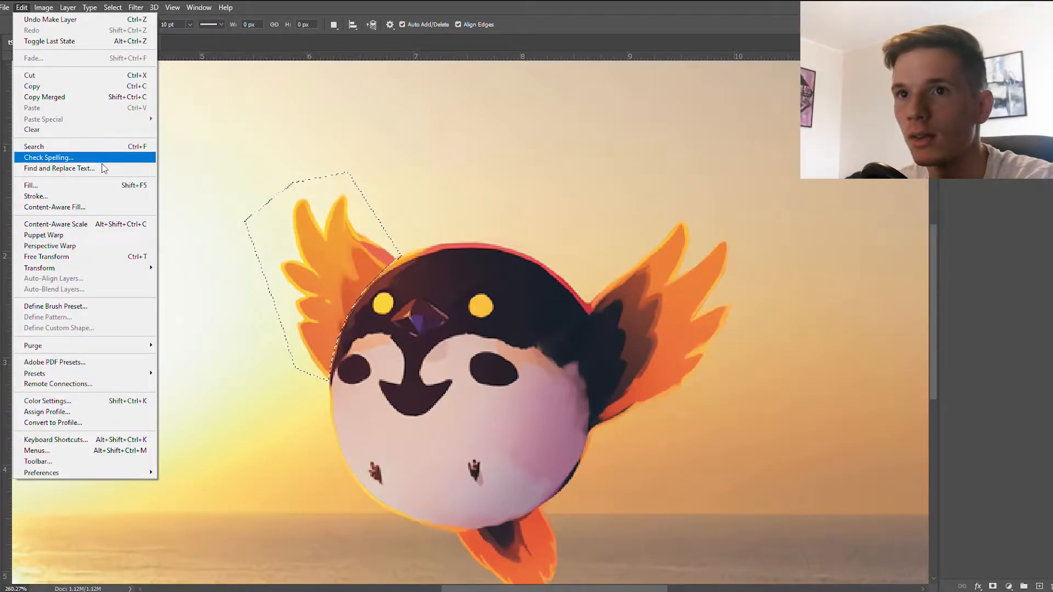
pyautogui.click(31, 184)
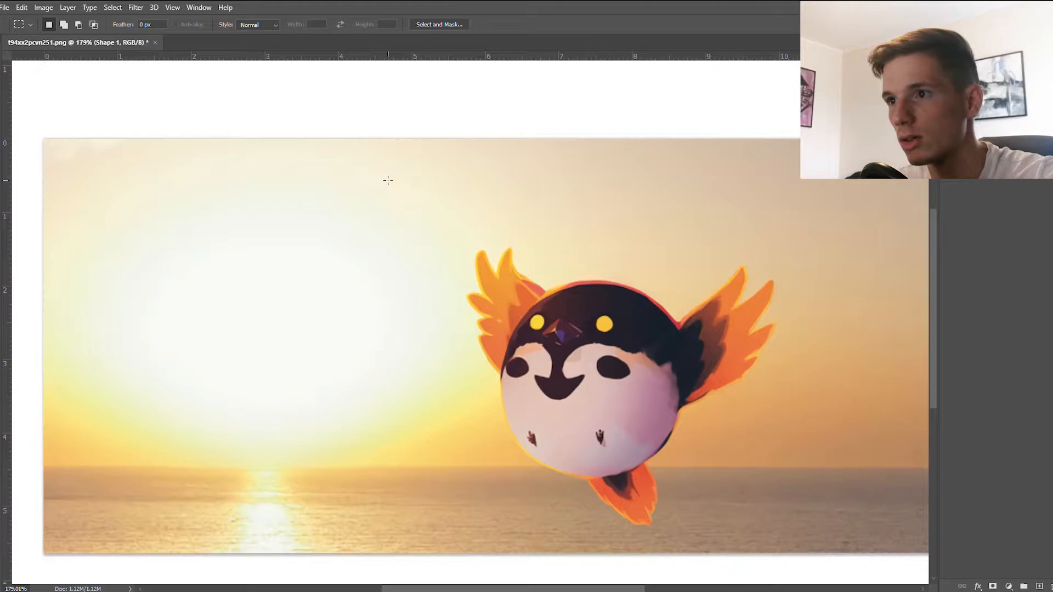
# Reshape a copied sky patch over the left wing, then select sky near the right wing
pyautogui.moveTo(392, 180); pyautogui.dragTo(576, 240)
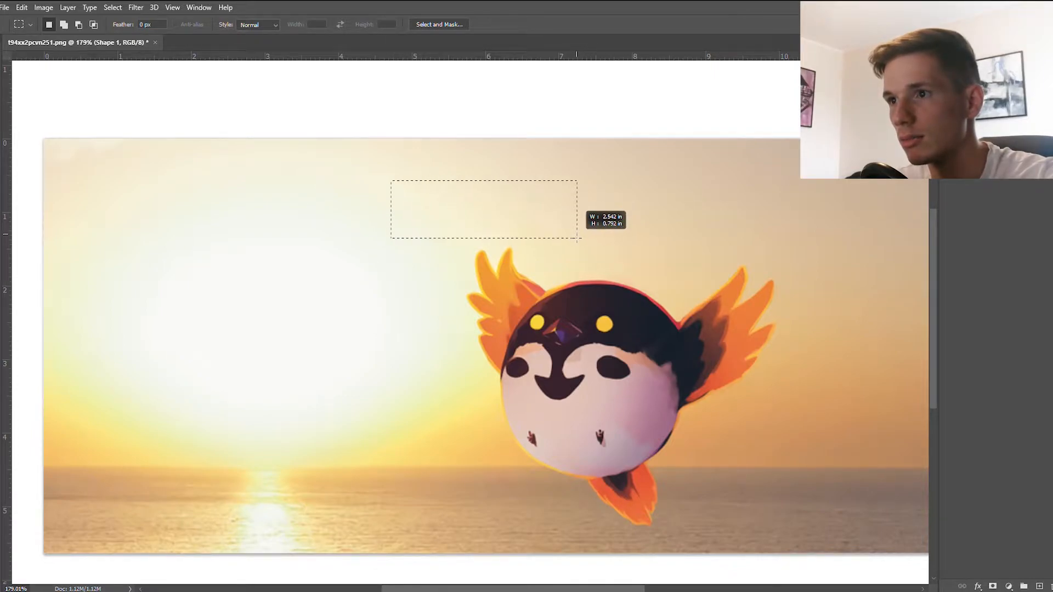
pyautogui.moveTo(576, 236); pyautogui.dragTo(479, 258)
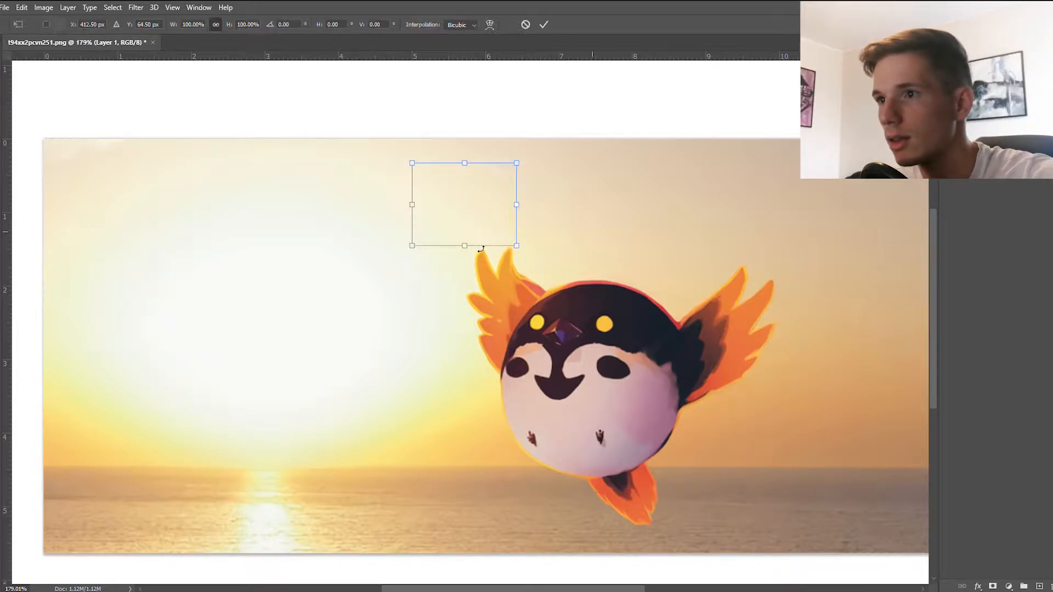
pyautogui.moveTo(464, 204); pyautogui.dragTo(507, 299)
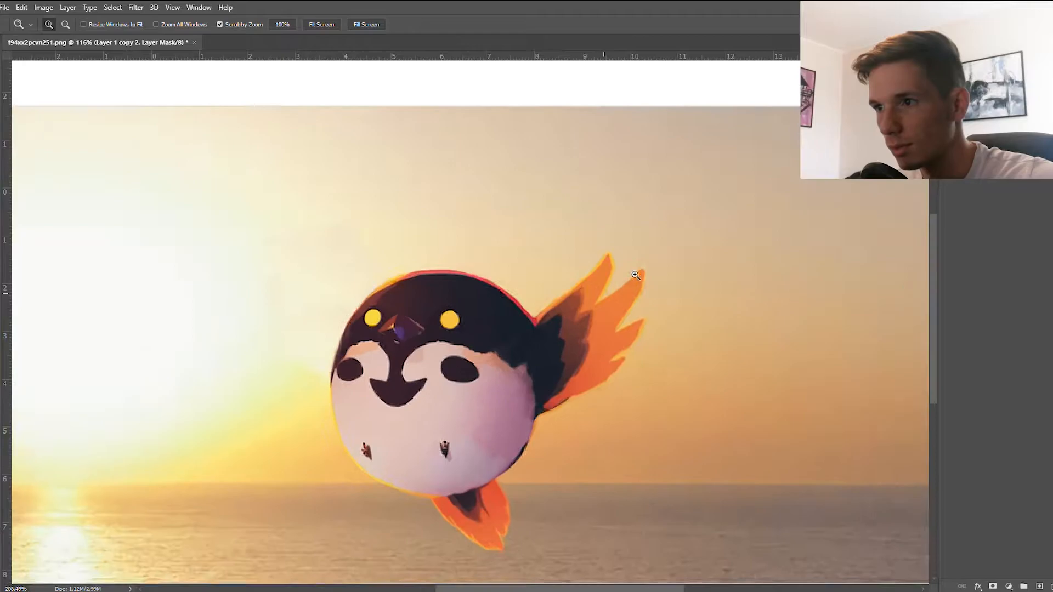
pyautogui.click(634, 274)
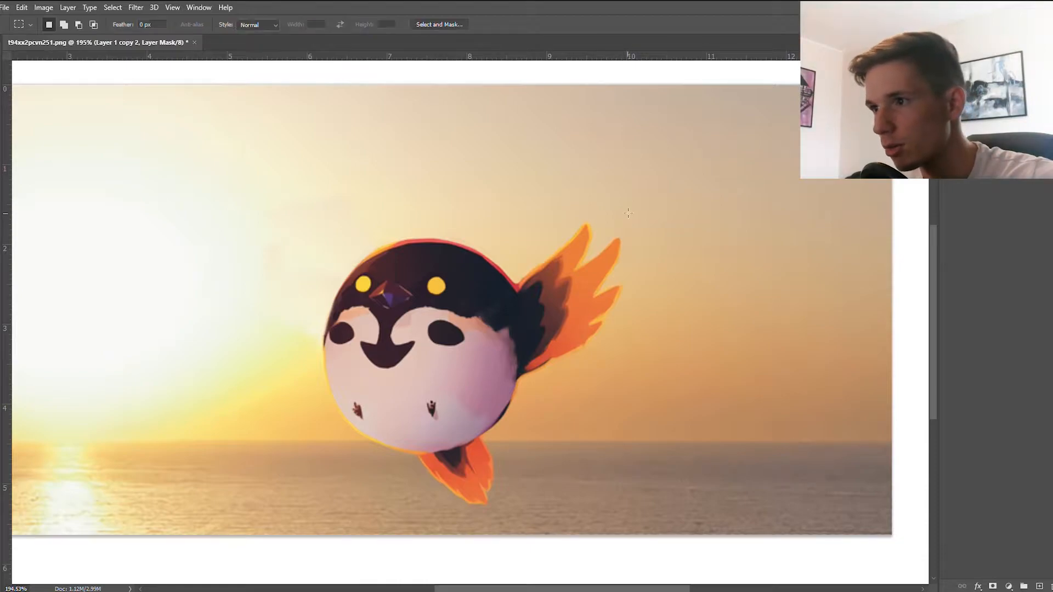
pyautogui.moveTo(630, 211); pyautogui.dragTo(764, 371)
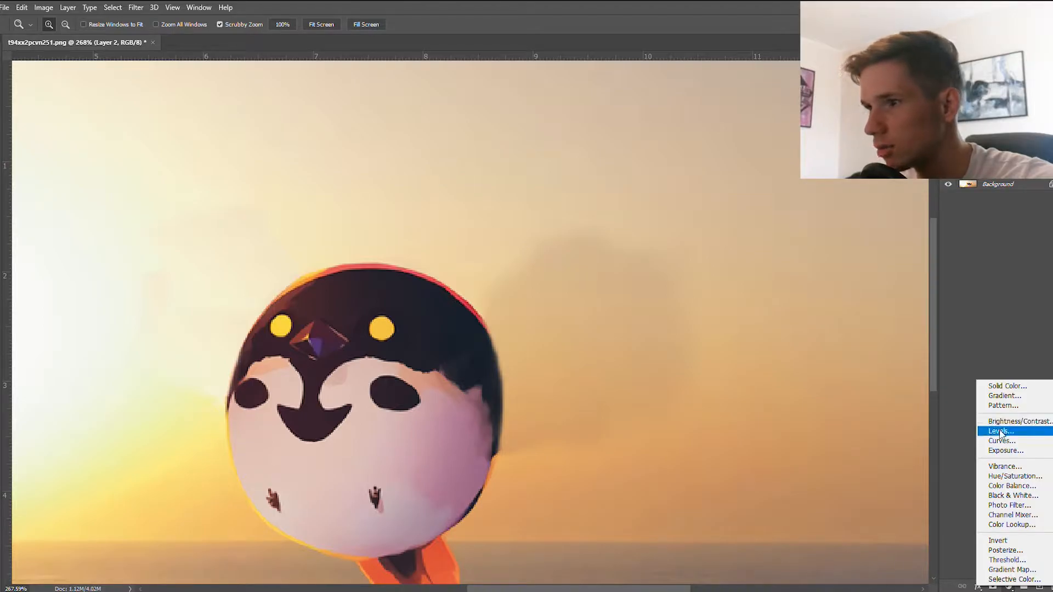
# Add a Levels adjustment layer from the Layers panel's adjustment button
pyautogui.click(998, 431)
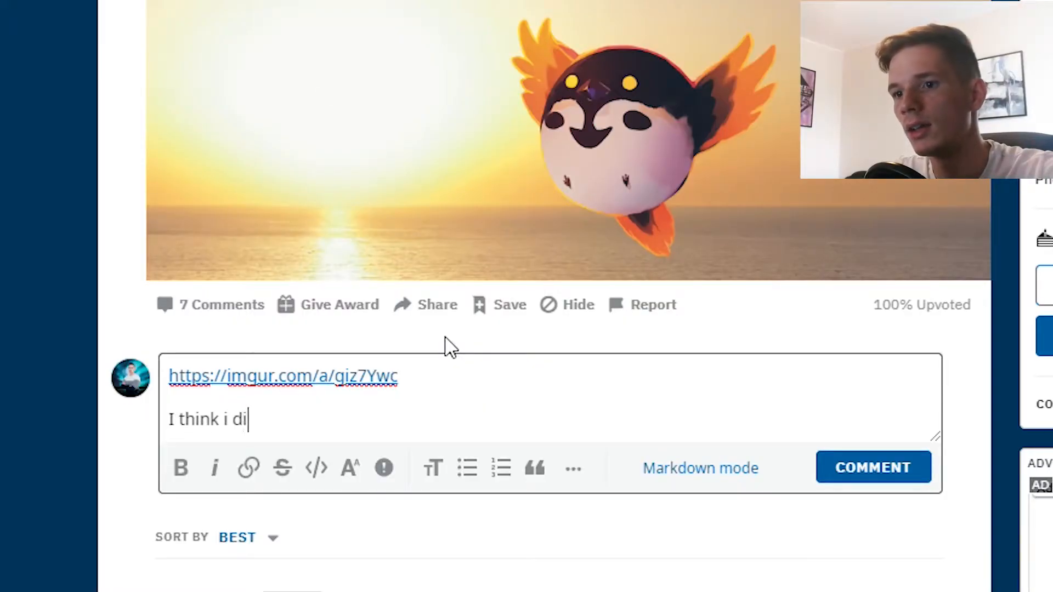
# Type 'the best job definately. You should hire me because ... really good' under the link
pyautogui.write('d the bes')
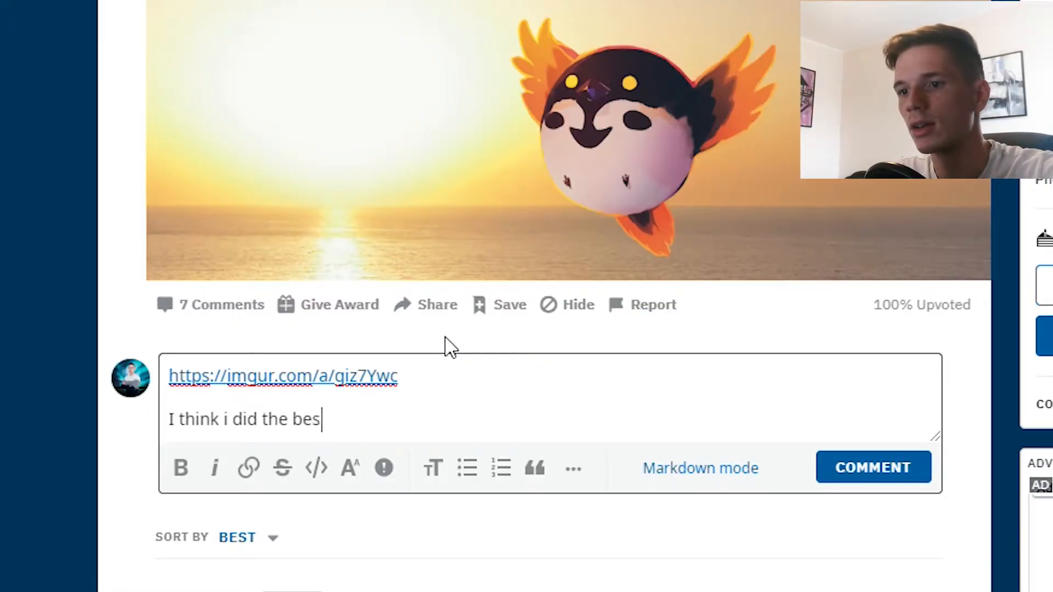
pyautogui.write('t job')
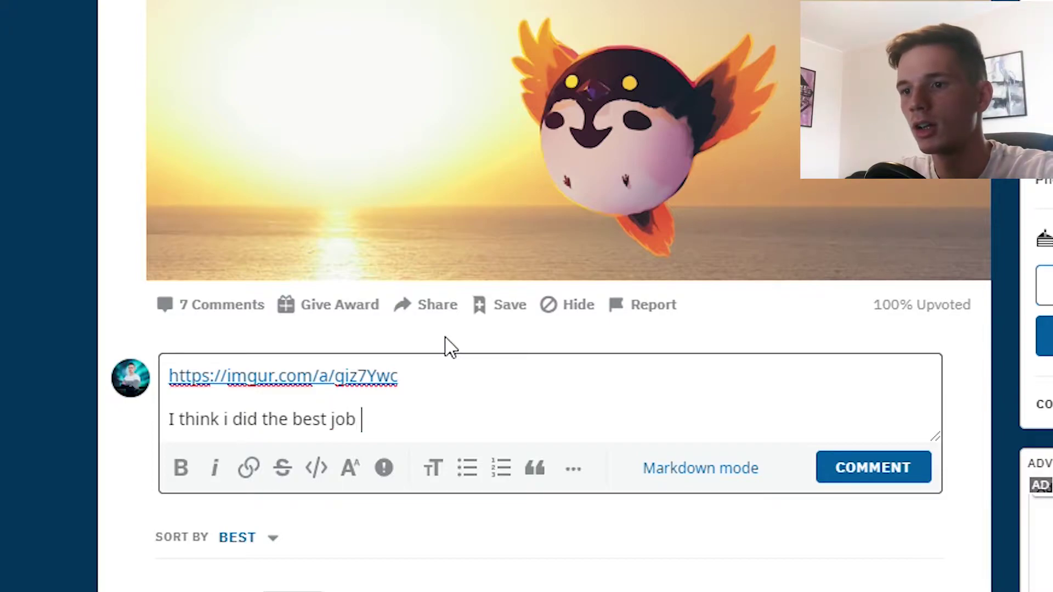
pyautogui.write('definately')
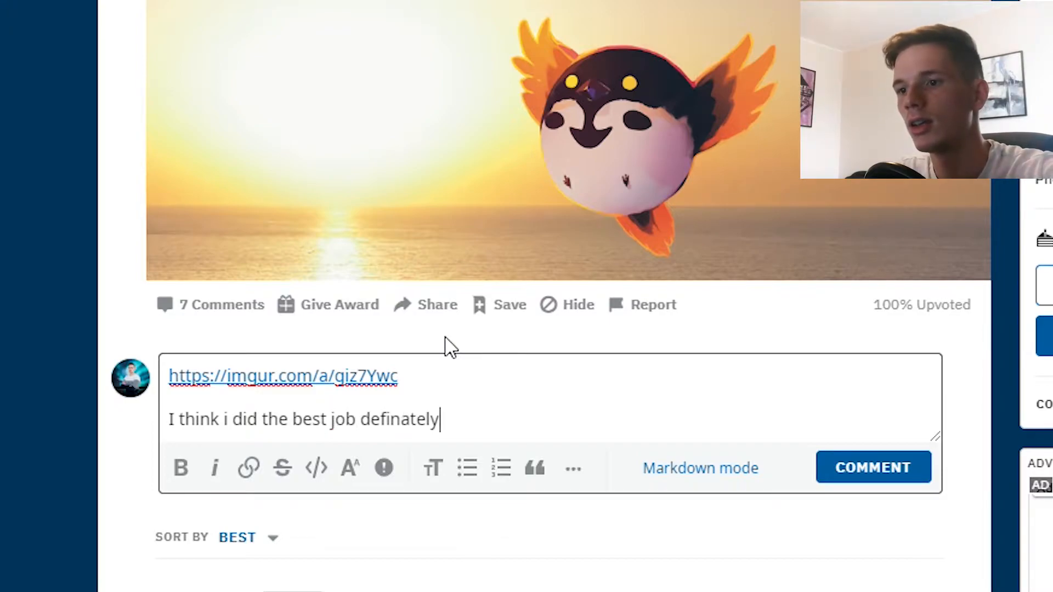
pyautogui.write('.')
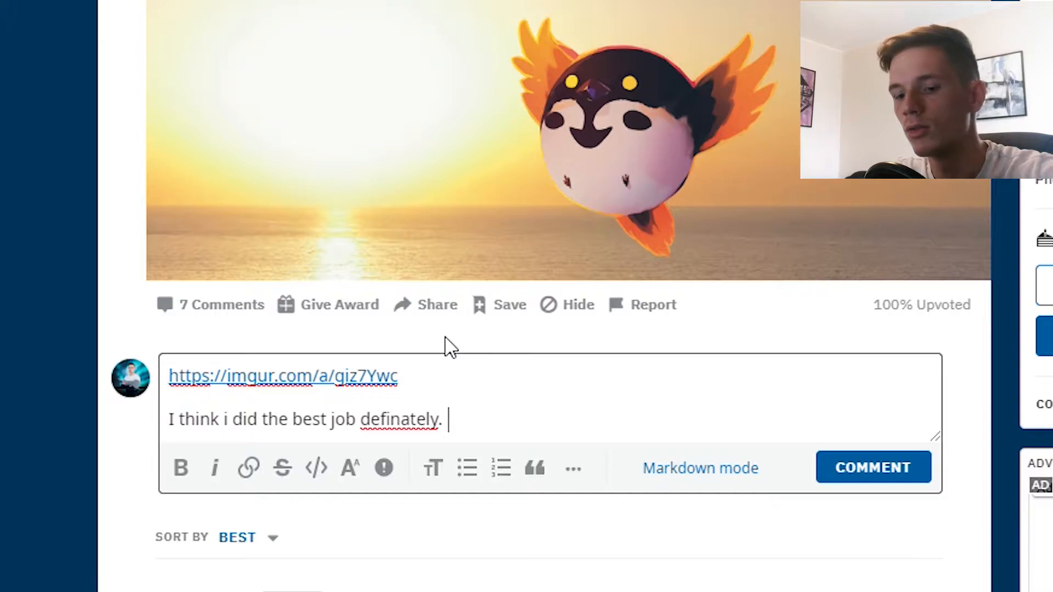
pyautogui.write('You s')
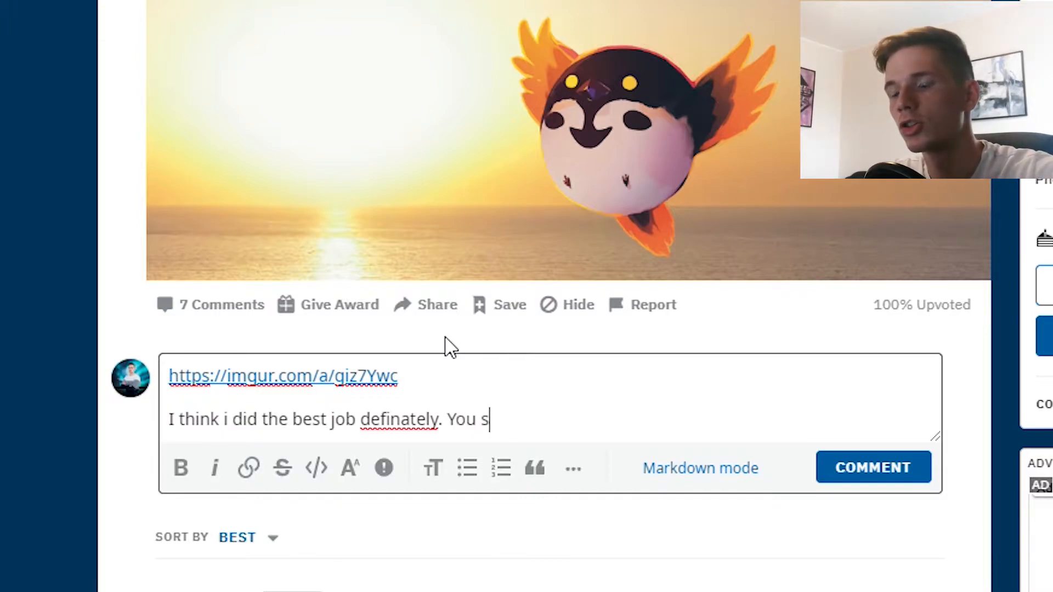
pyautogui.write('hould hire m')
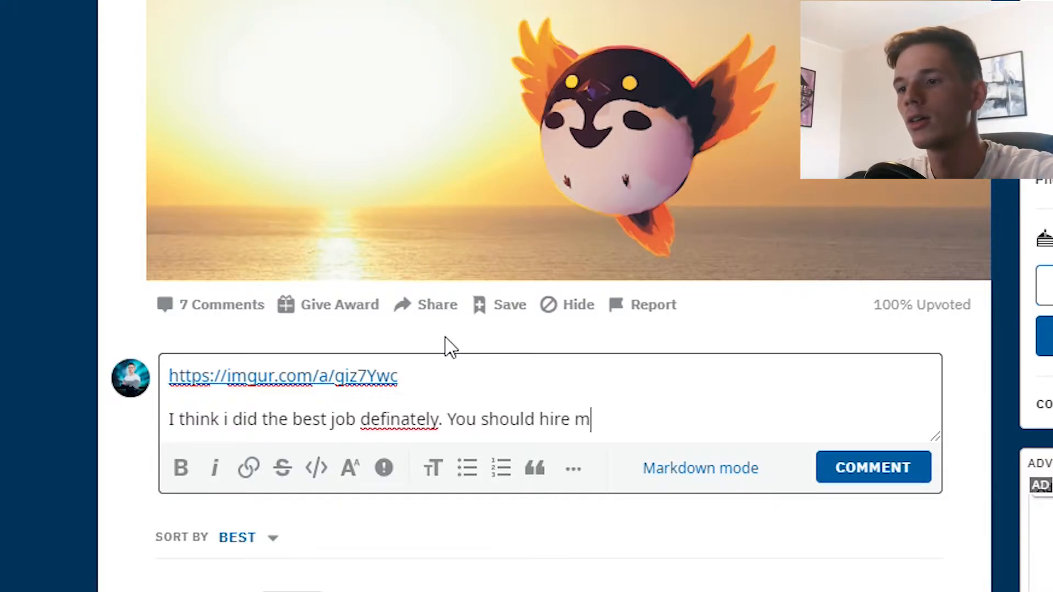
pyautogui.write('e because  i am')
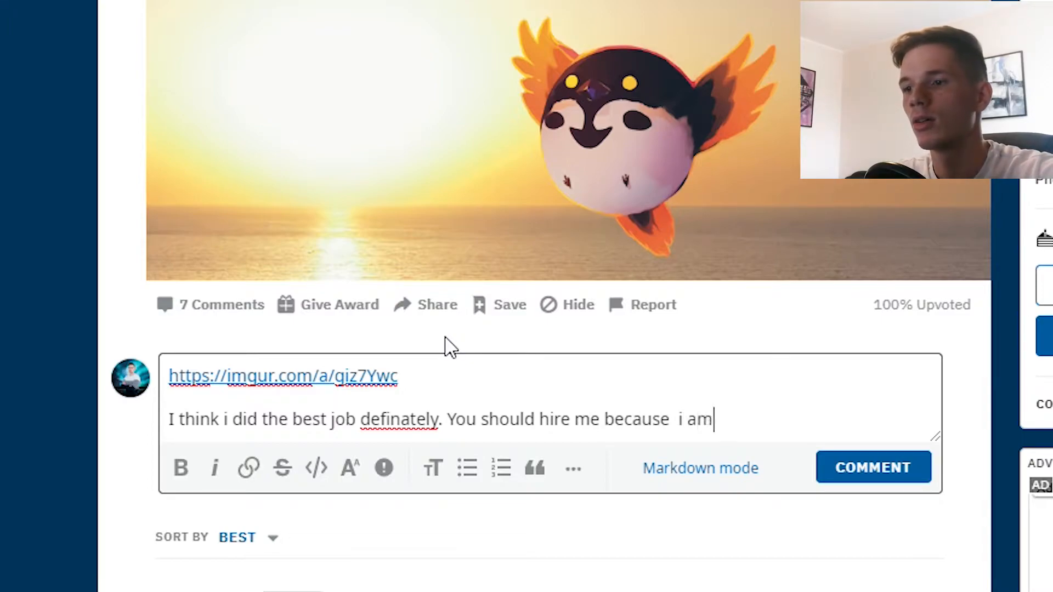
pyautogui.write('really goo')
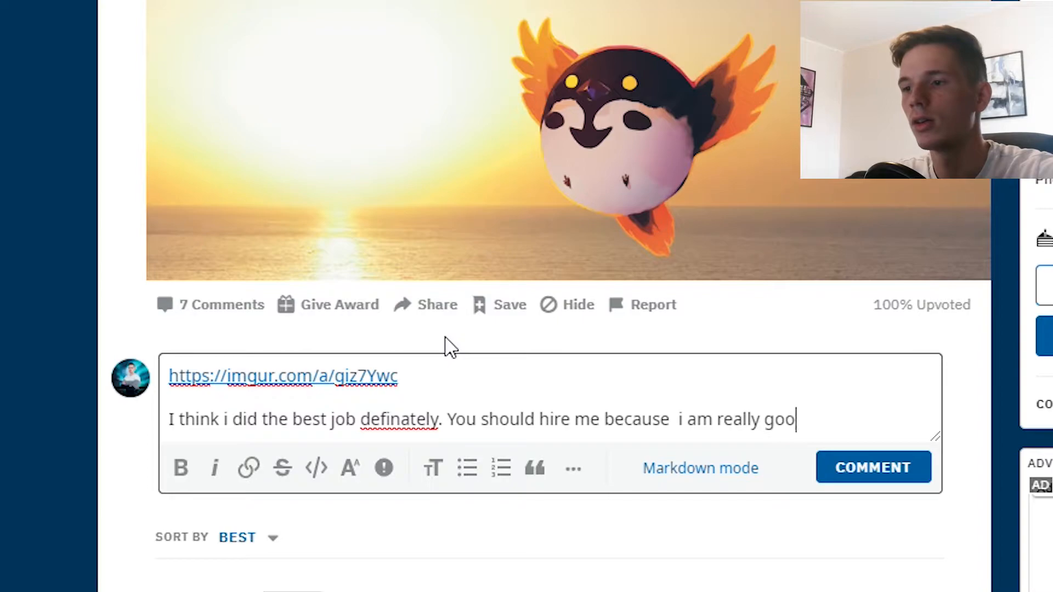
pyautogui.write('d')
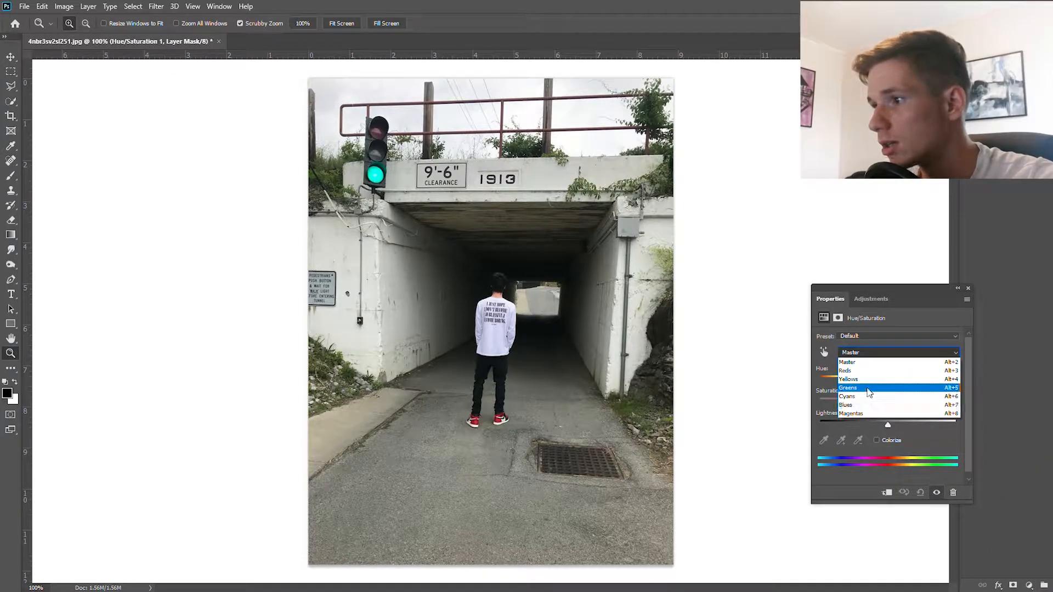
# Shift the Cyans hue to -180 so the green traffic light glows red
pyautogui.click(847, 396)
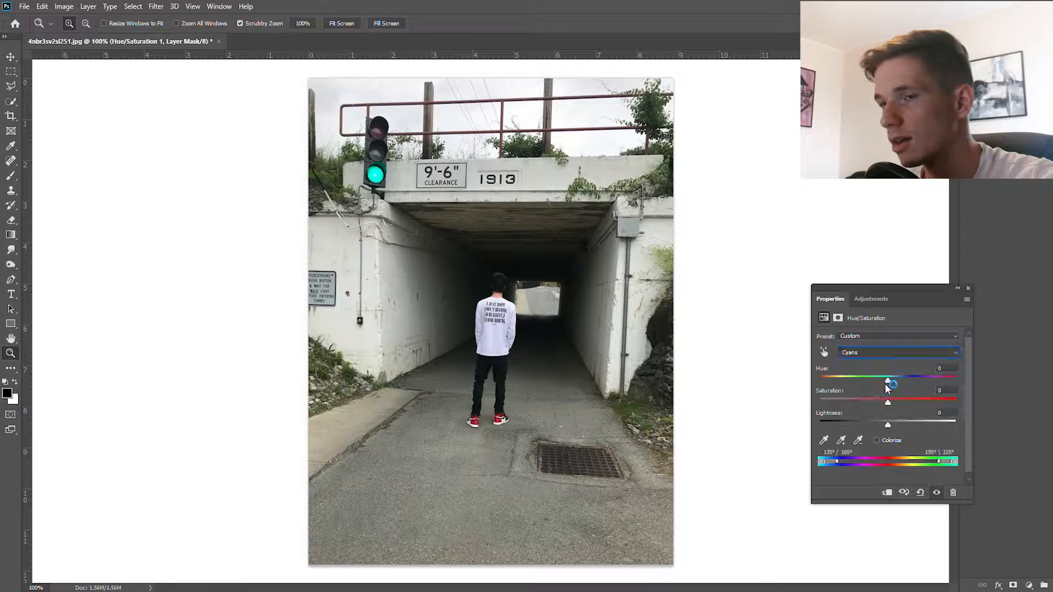
pyautogui.moveTo(888, 380); pyautogui.dragTo(817, 379)
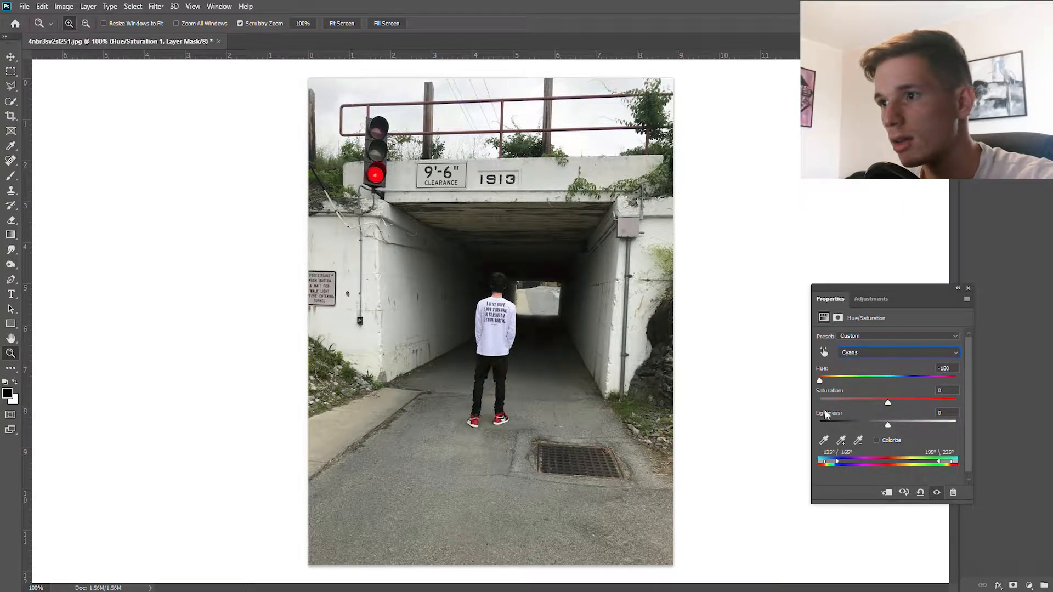
pyautogui.click(30, 6)
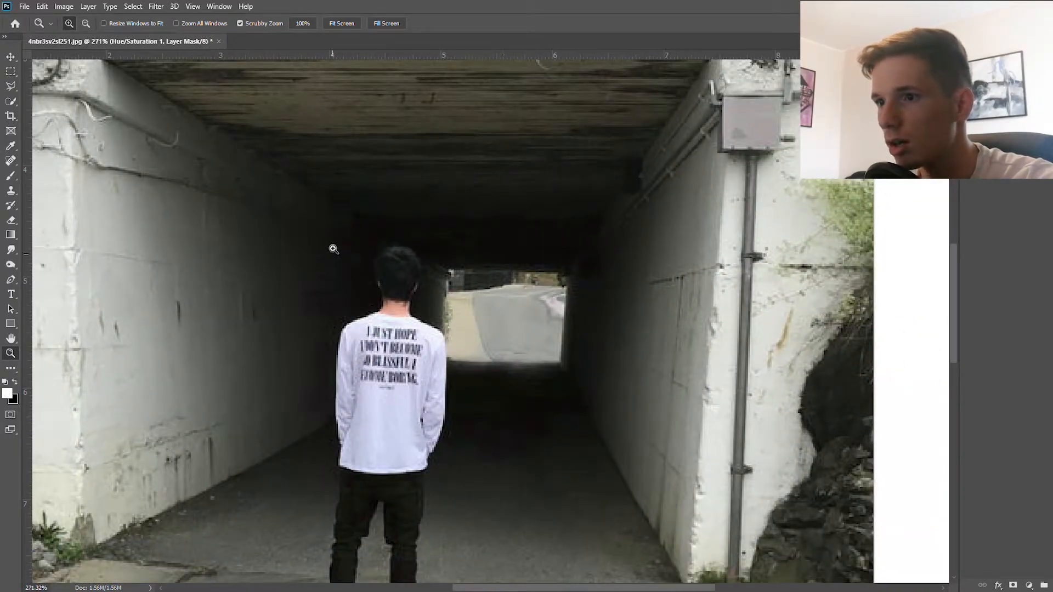
pyautogui.moveTo(452, 266)
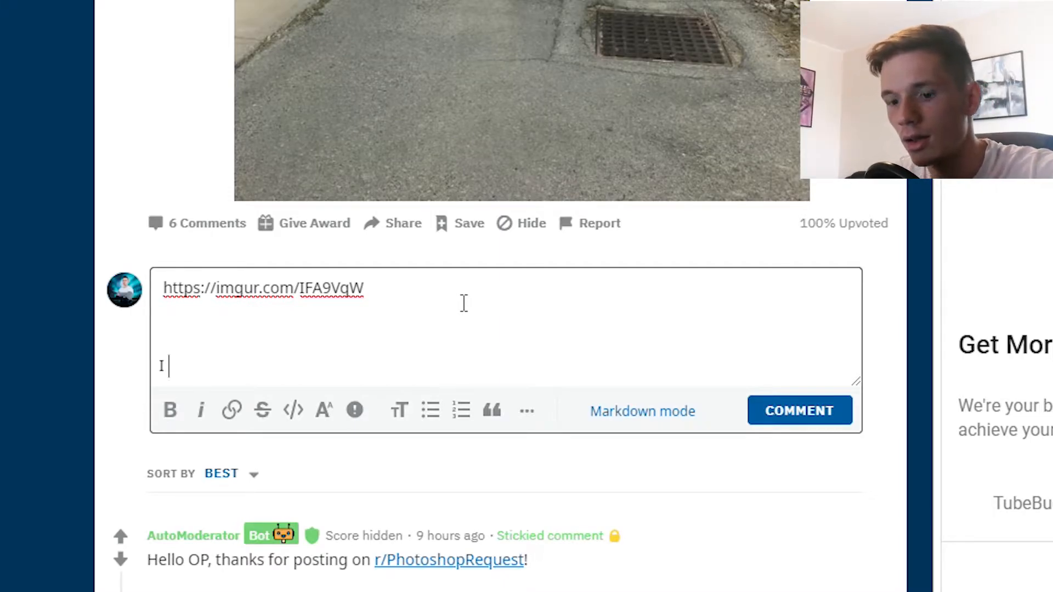
# Add a note below the link about doing the best job, with 'lots of love'
pyautogui.write('think i did the')
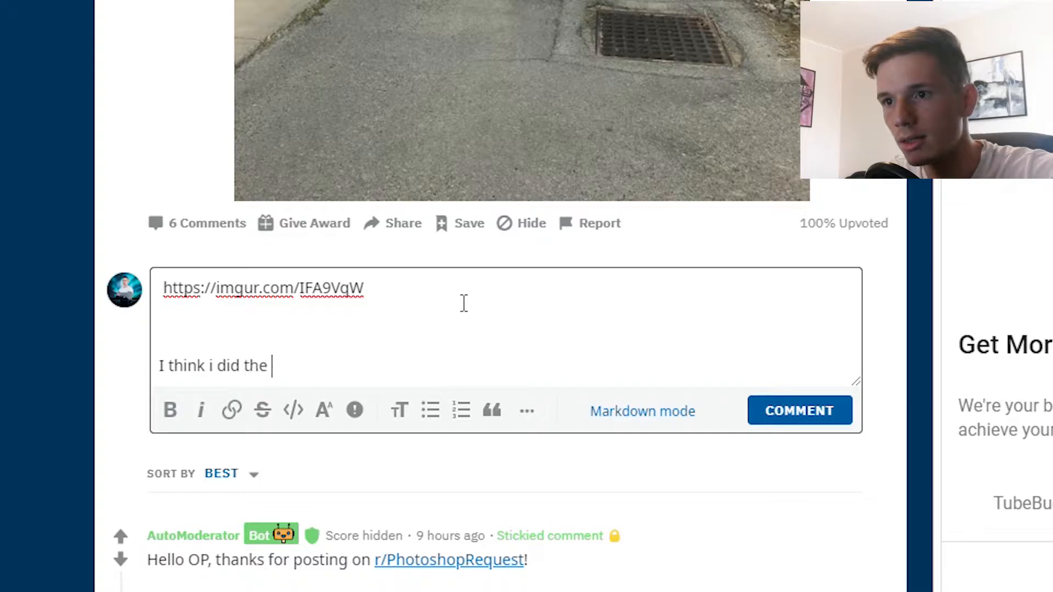
pyautogui.write('best job, so a')
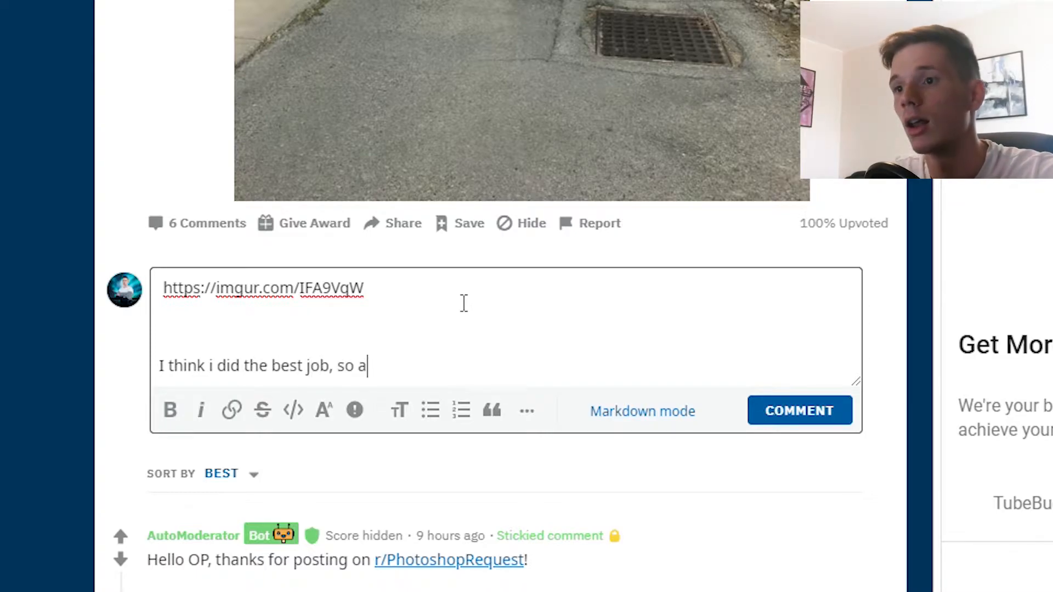
pyautogui.write('lots of love')
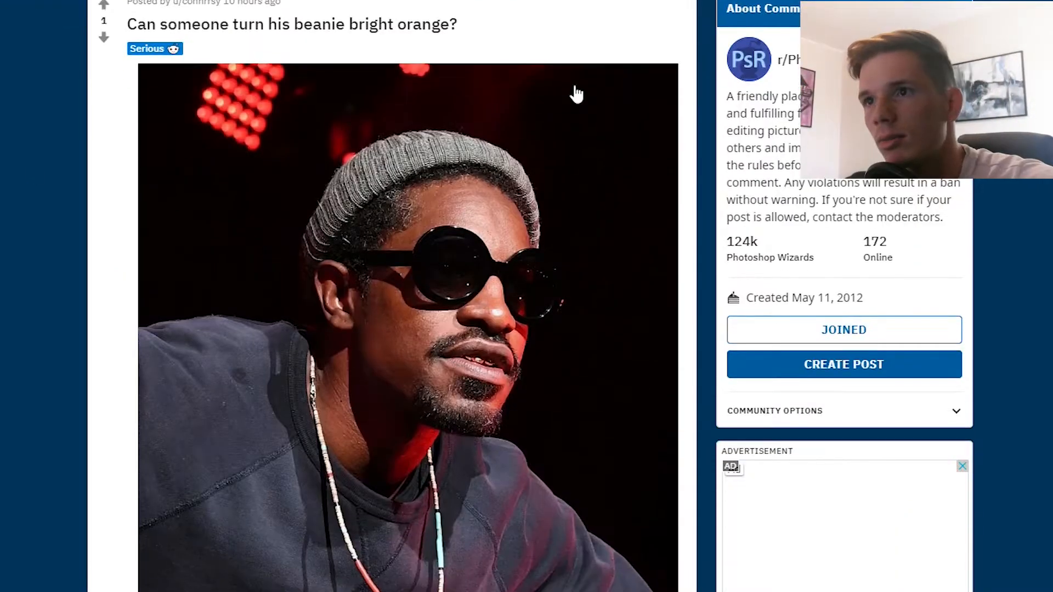
pyautogui.moveTo(377, 181)
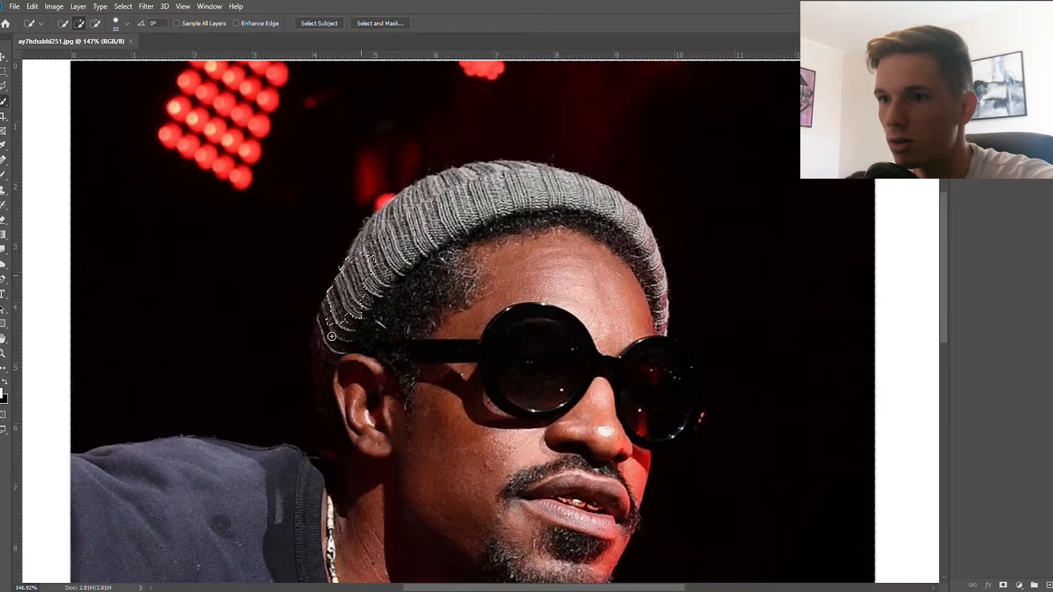
# Quick-select the grey beanie and add a Hue/Saturation adjustment layer
pyautogui.moveTo(329, 336); pyautogui.dragTo(422, 195)
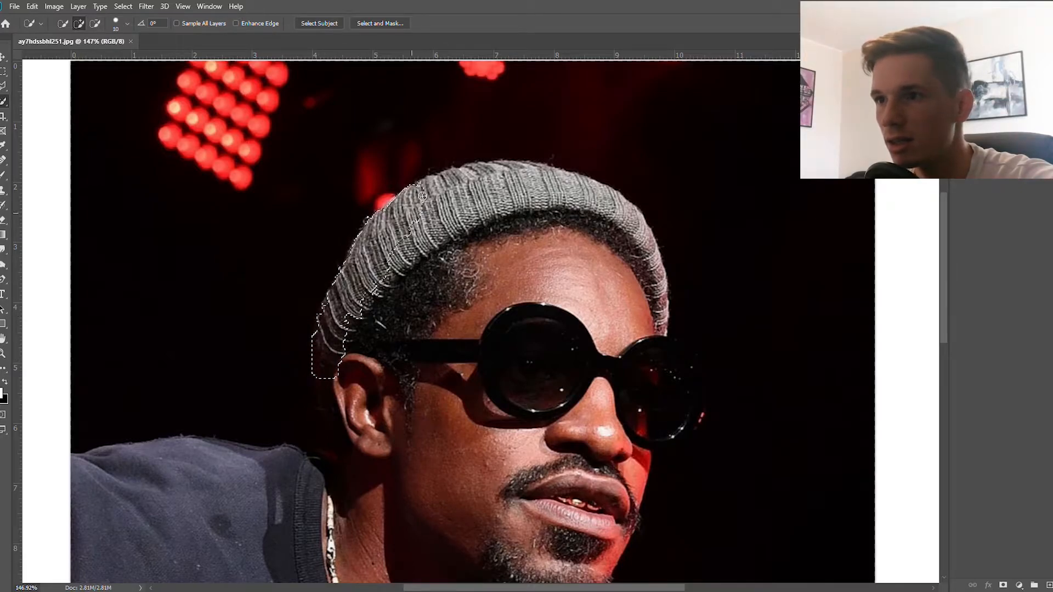
pyautogui.moveTo(422, 195); pyautogui.dragTo(658, 302)
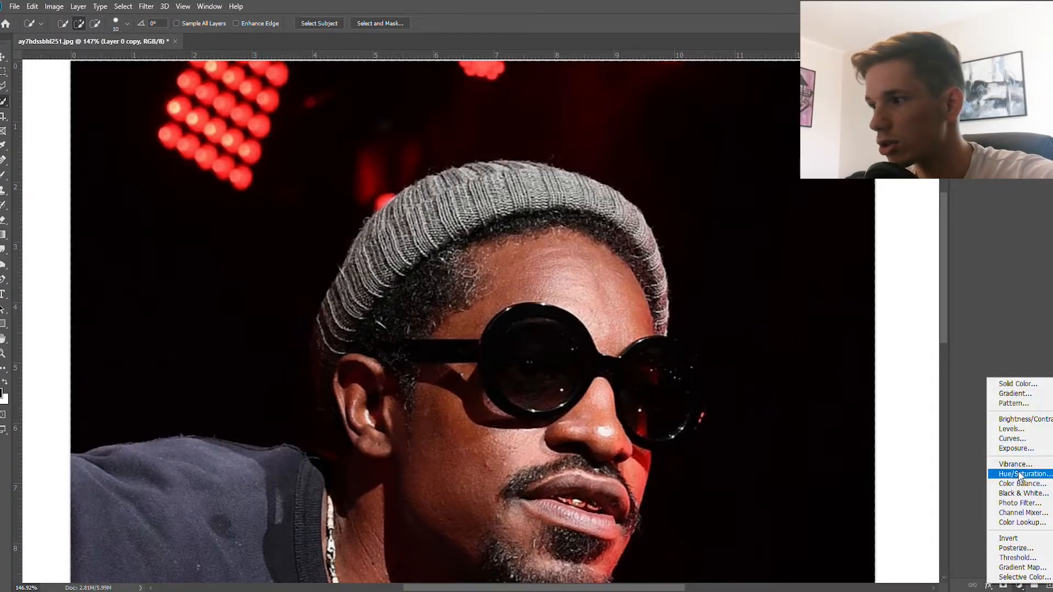
pyautogui.click(1020, 474)
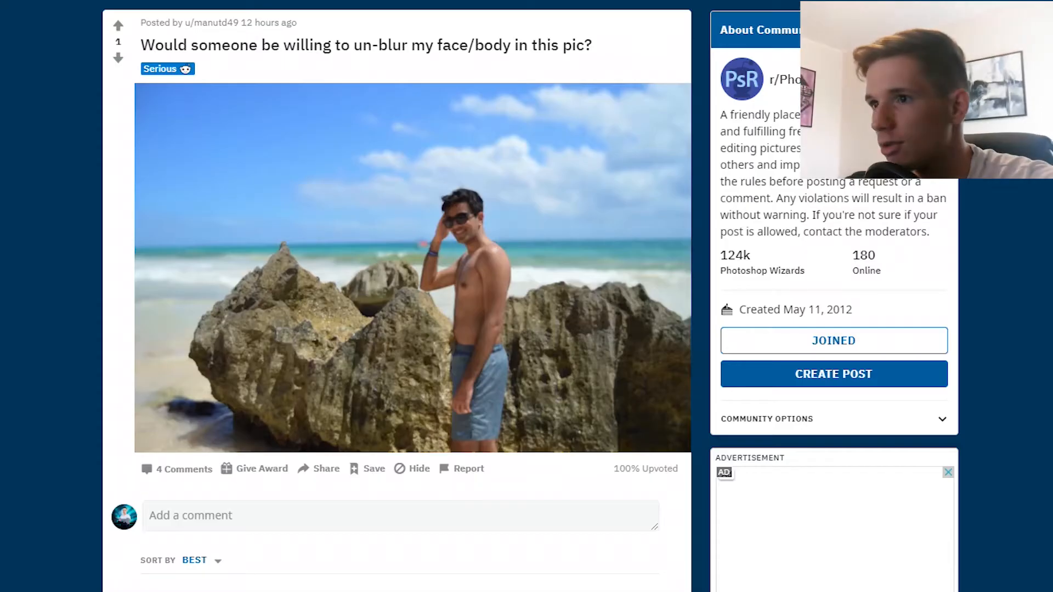
pyautogui.moveTo(510, 108)
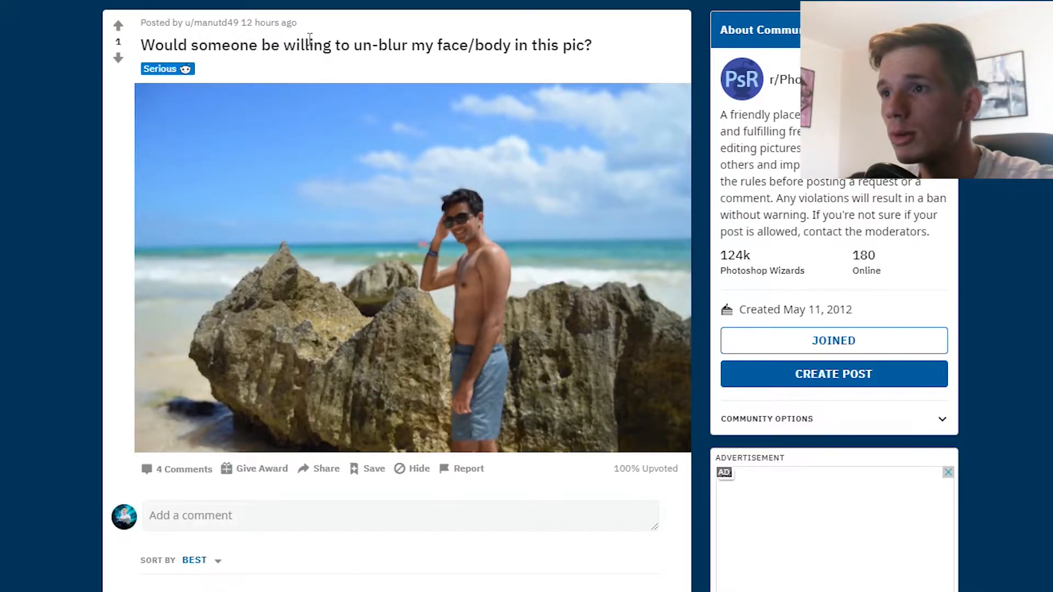
# Scroll down to the 'un-blur my face/body' beach photo post
pyautogui.scroll(-3)
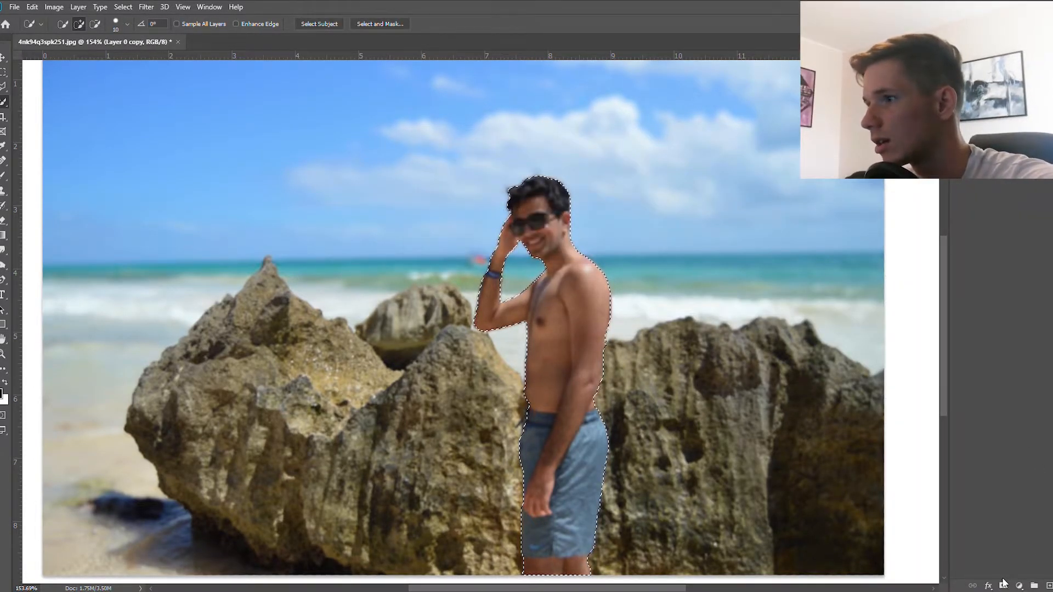
# Feather the man's selection by 1.5 px, then apply +15 Clarity with Camera Raw
pyautogui.click(379, 23)
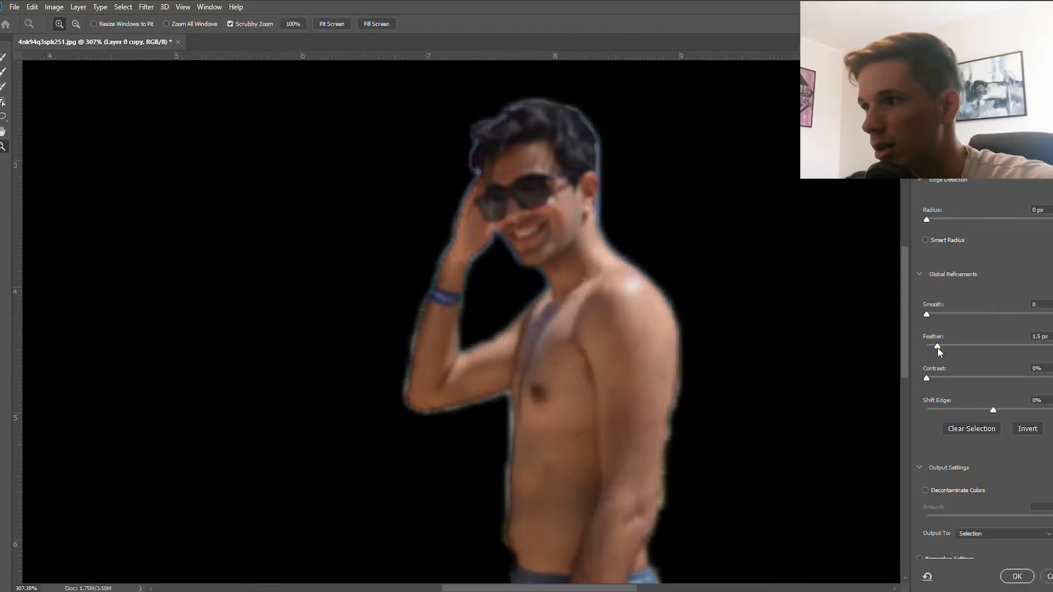
pyautogui.click(1023, 577)
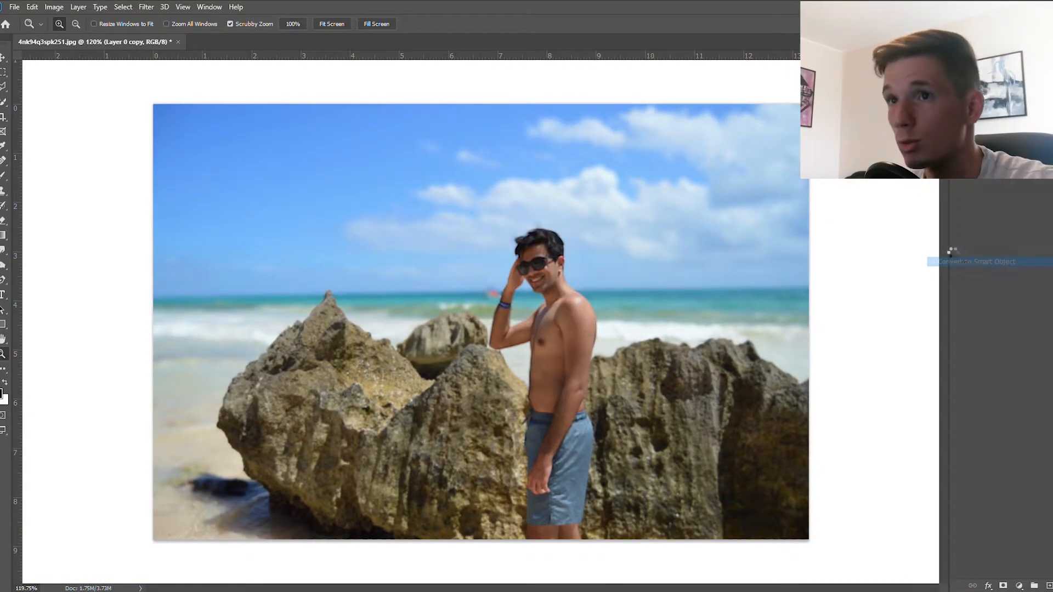
pyautogui.click(146, 6)
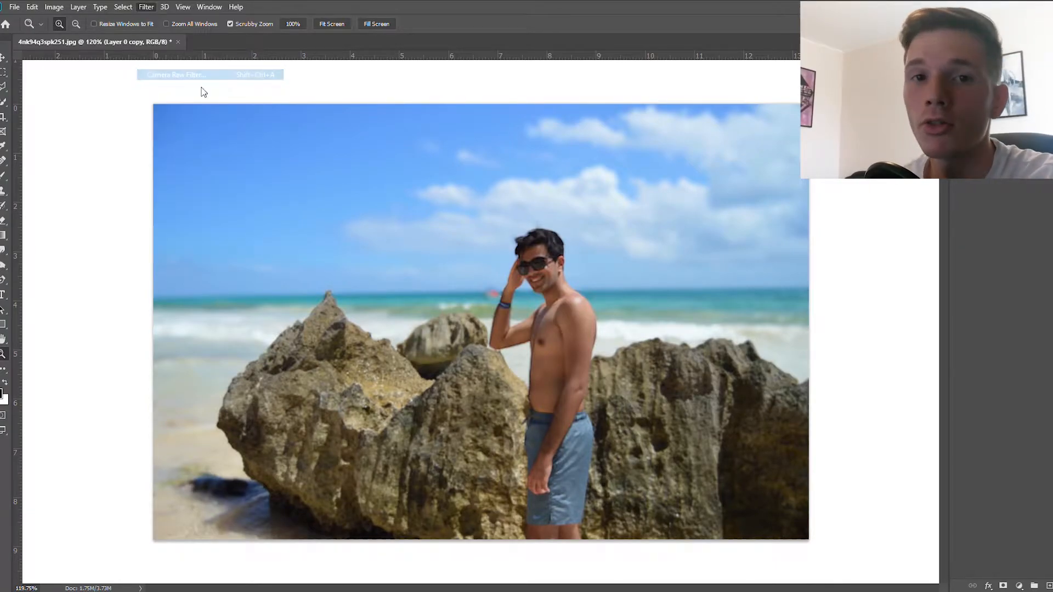
pyautogui.click(177, 75)
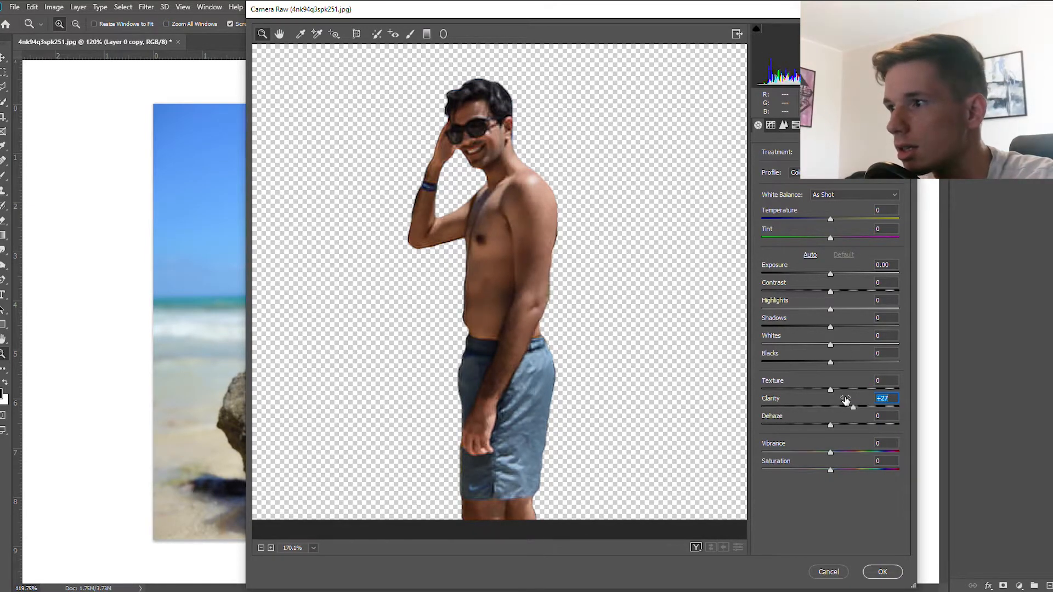
pyautogui.moveTo(853, 406); pyautogui.dragTo(844, 407)
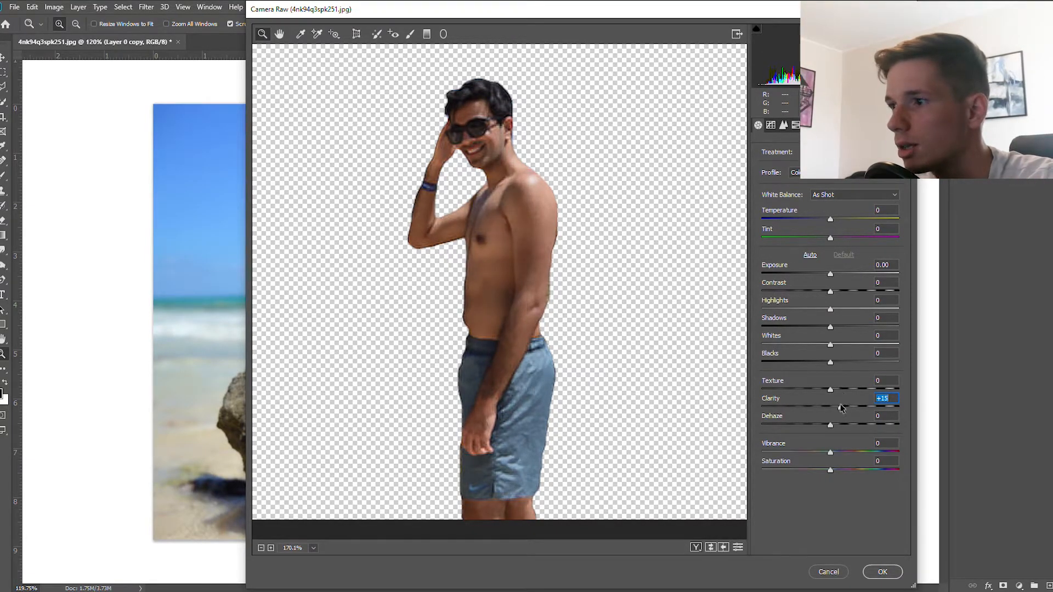
pyautogui.click(882, 572)
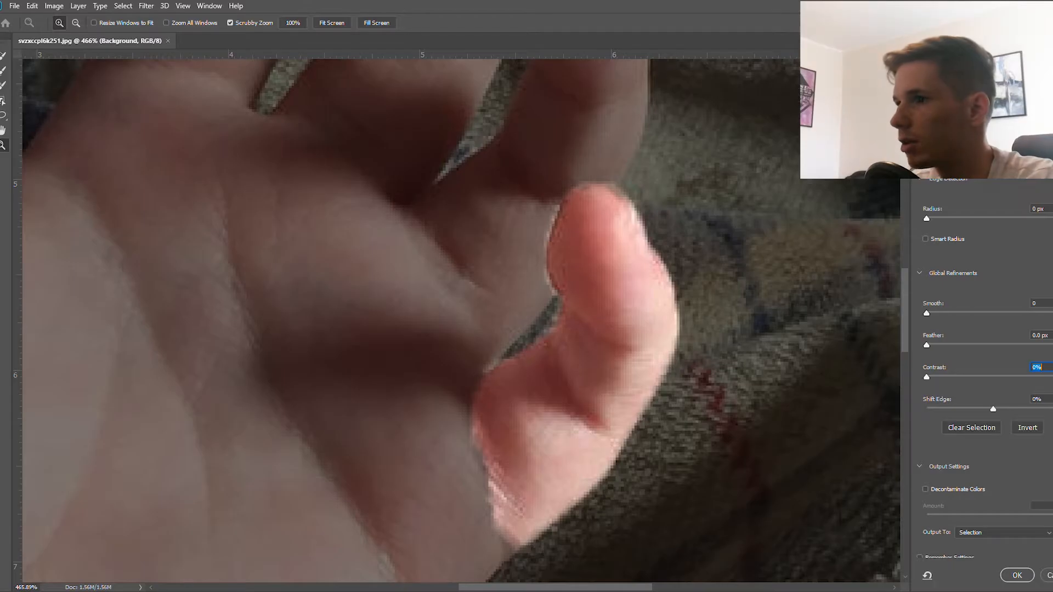
# Confirm the finger selection in Select and Mask with feather and contrast at 0
pyautogui.click(1024, 575)
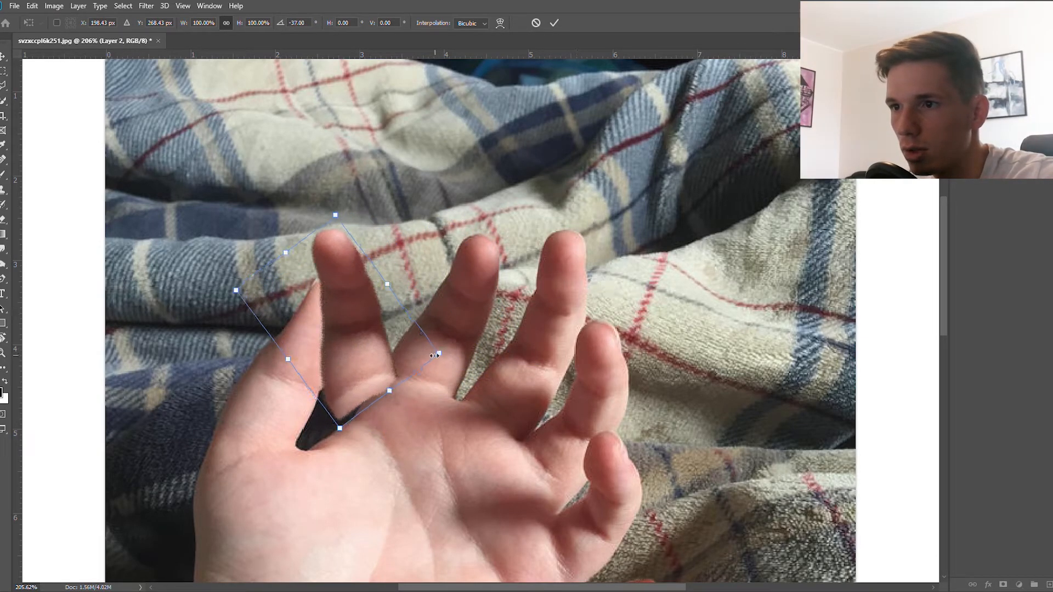
# Warp the rotated finger copy so it bends into place on the hand
pyautogui.moveTo(437, 354); pyautogui.dragTo(443, 350)
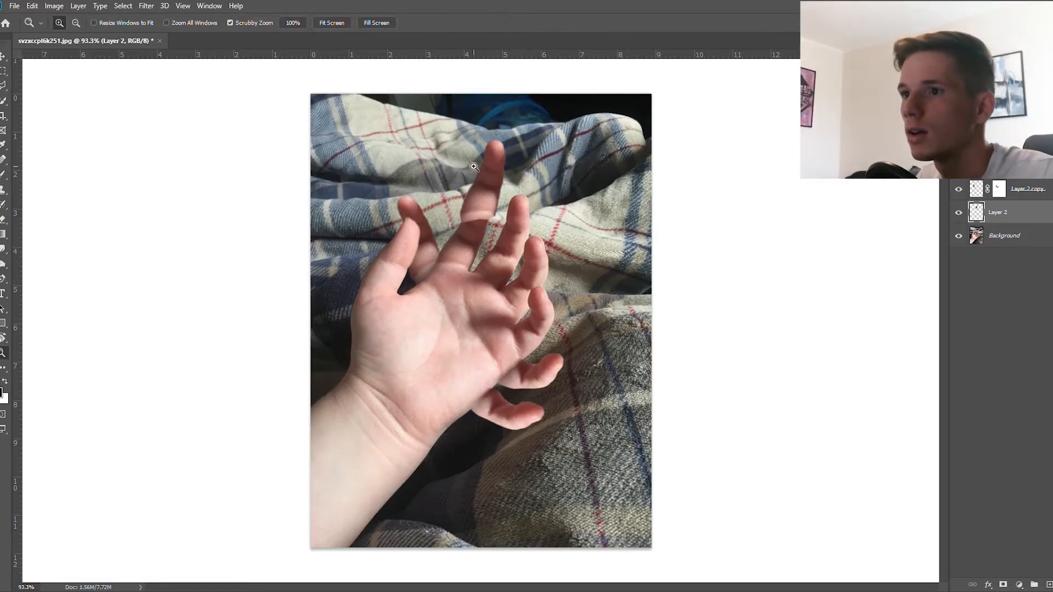
pyautogui.click(474, 167)
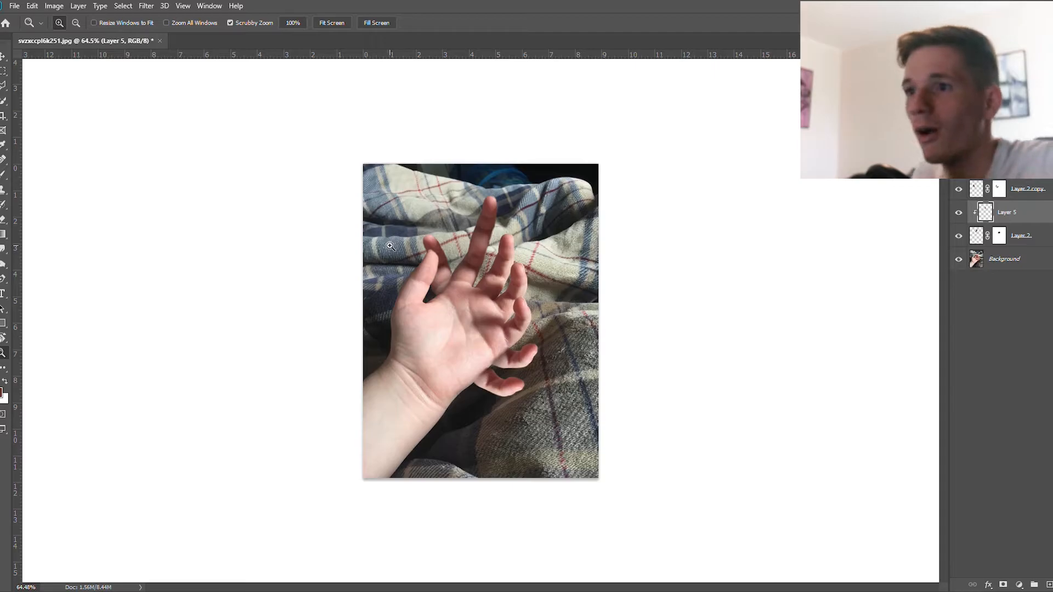
pyautogui.moveTo(432, 342)
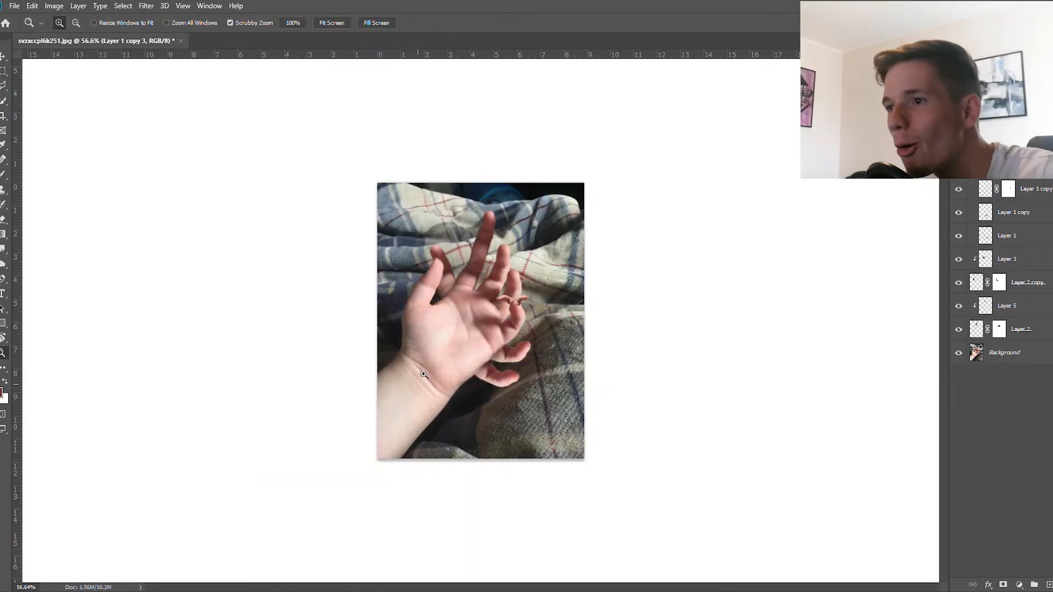
# Add another finger copy, then refine the thumb selection's edge in Select and Mask
pyautogui.click(422, 375)
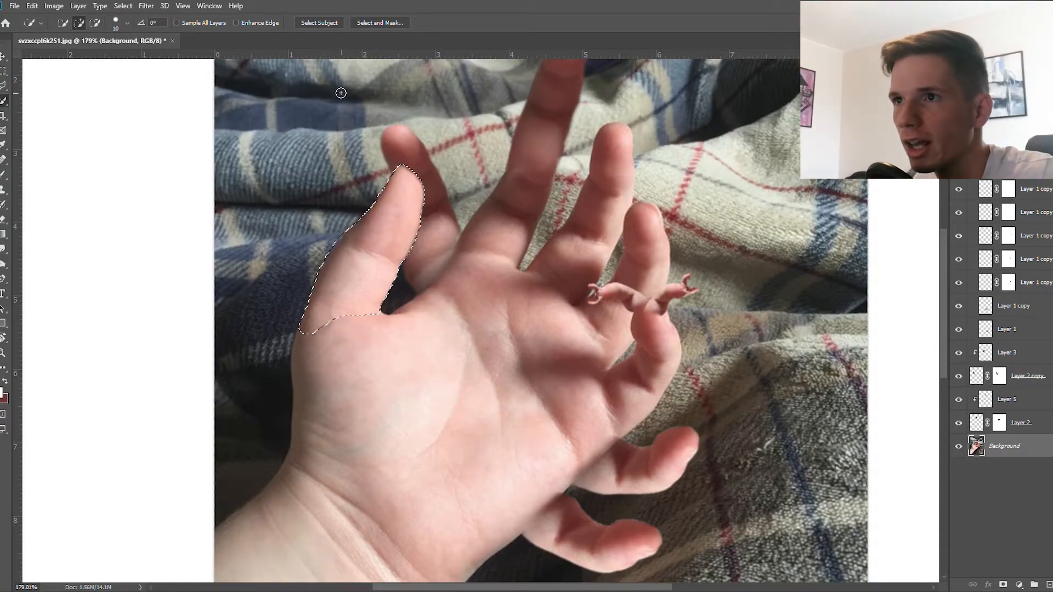
pyautogui.click(380, 22)
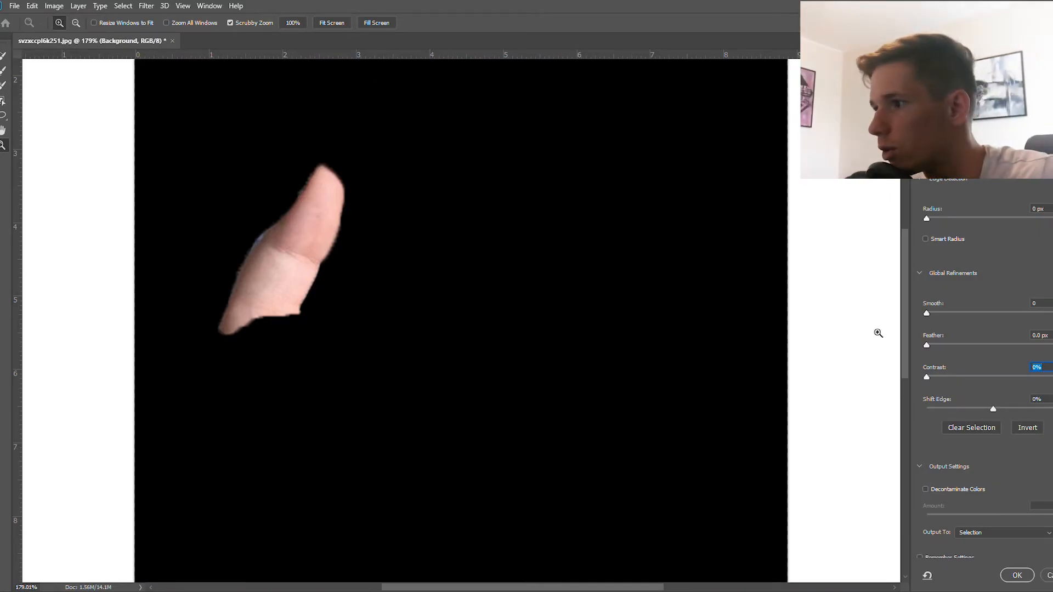
pyautogui.moveTo(926, 377); pyautogui.dragTo(963, 377)
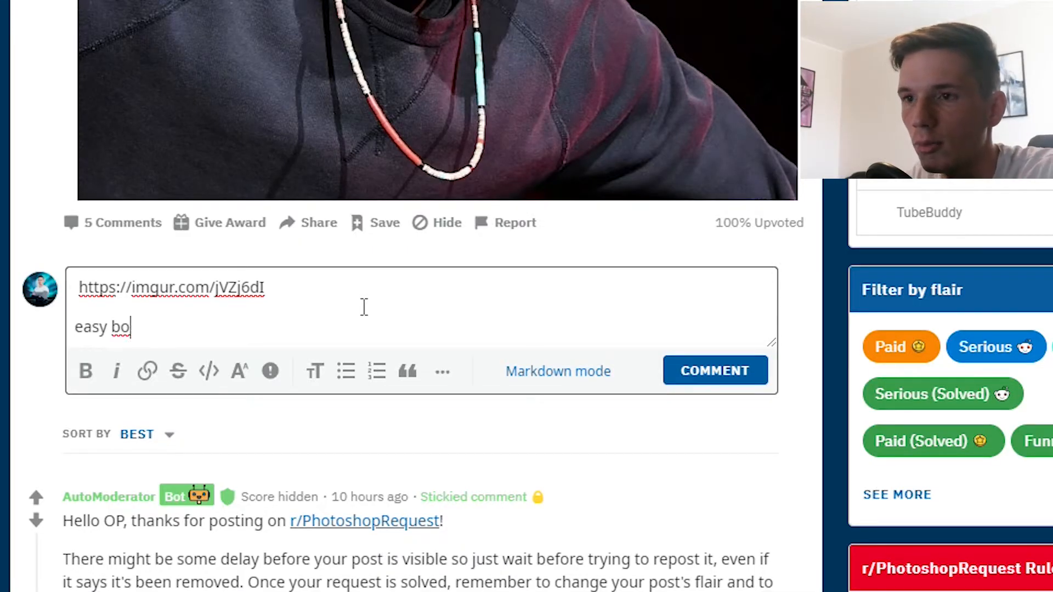
# Finish the beanie comment's message with 'iiiii!' and post it with the imgur link
pyautogui.write('iiiii!')
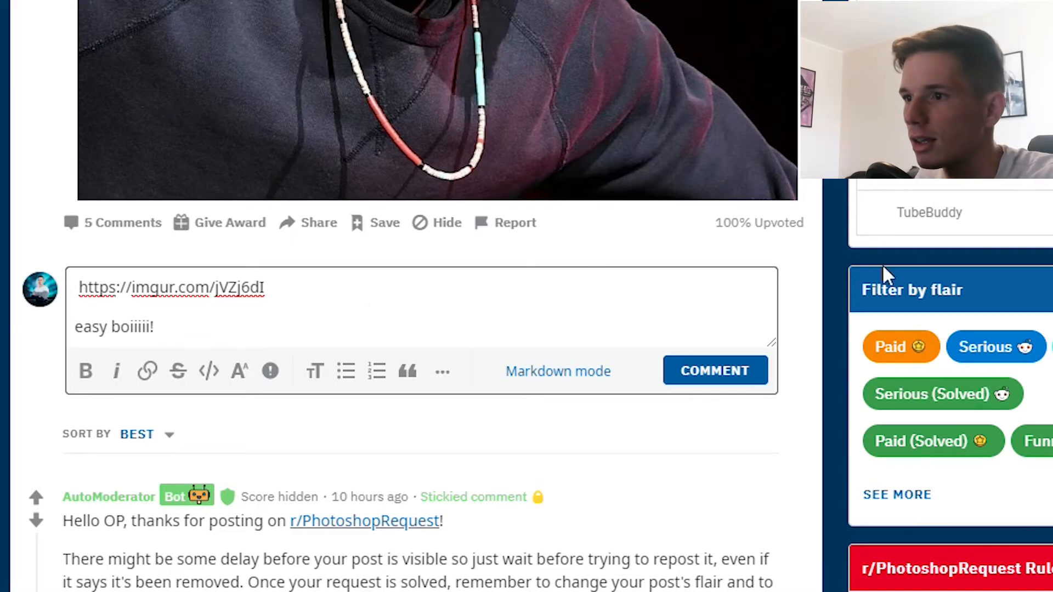
pyautogui.click(715, 371)
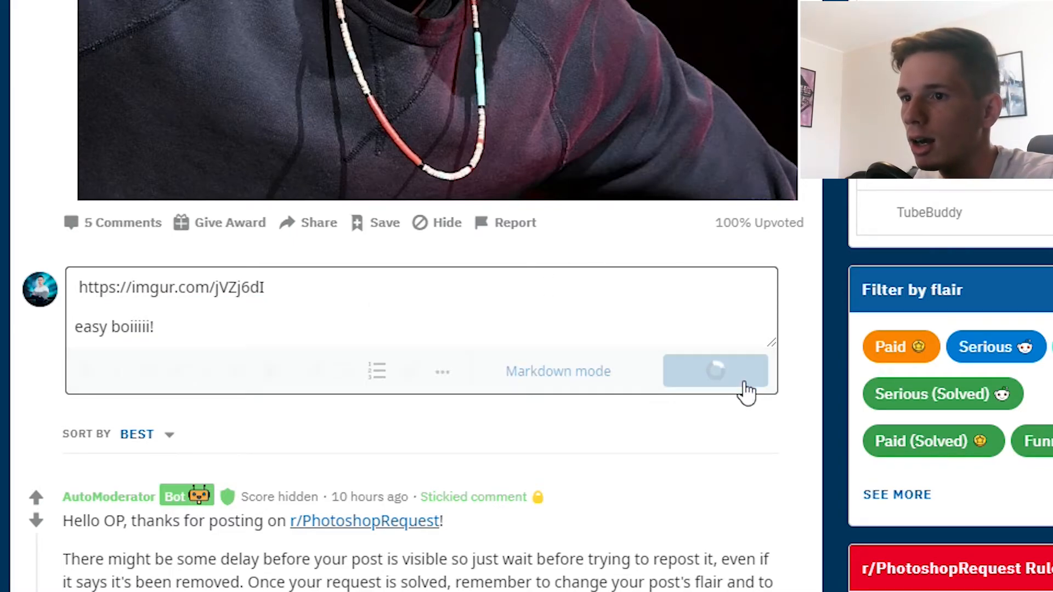
pyautogui.click(715, 370)
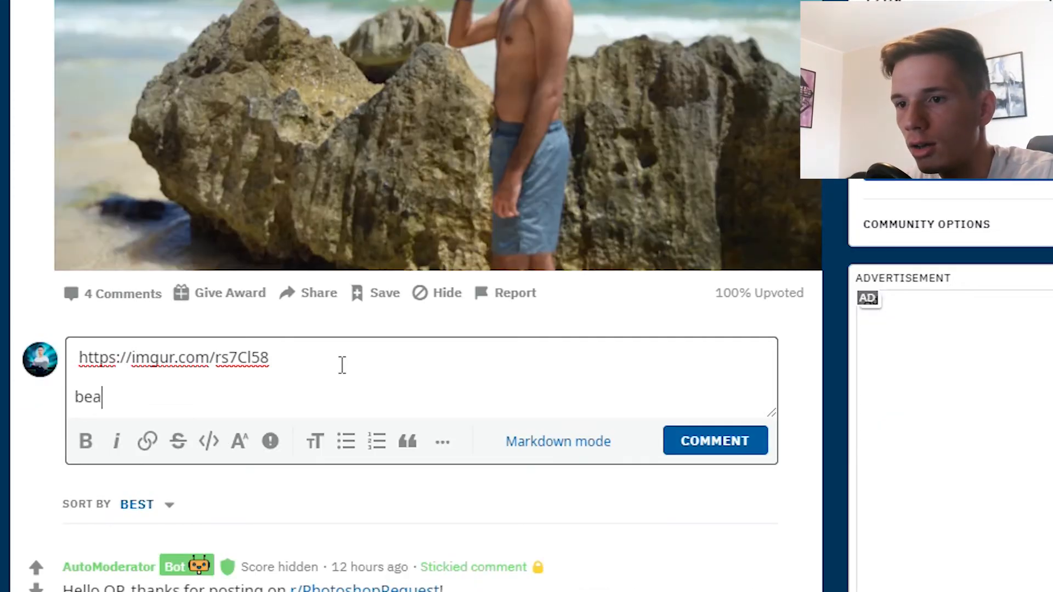
# Type short messages ('utifyul', 'b') into the comments and submit the hand request reply
pyautogui.write('utifyul as  a')
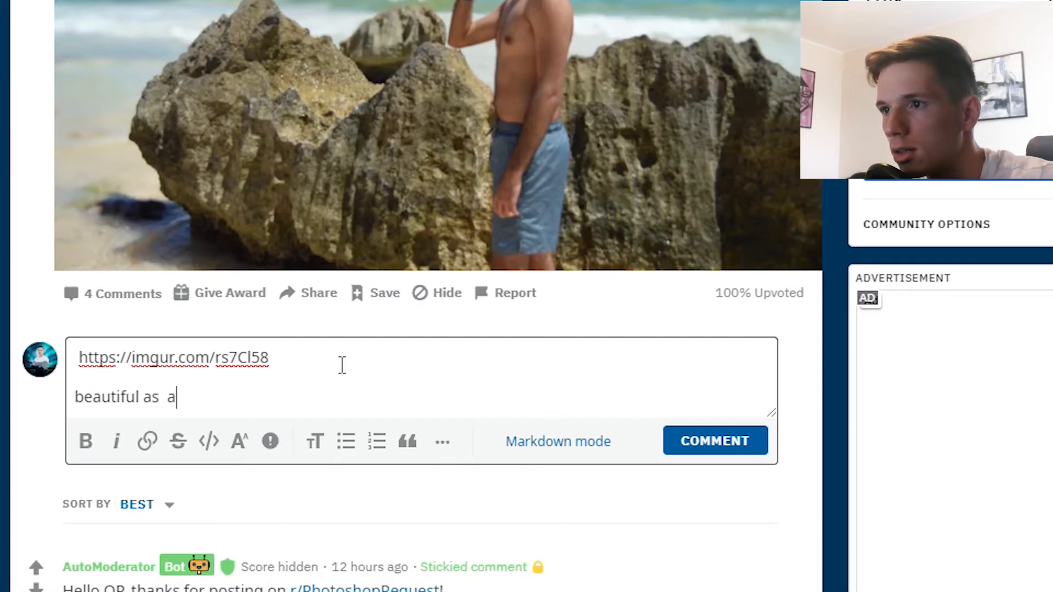
pyautogui.write('b')
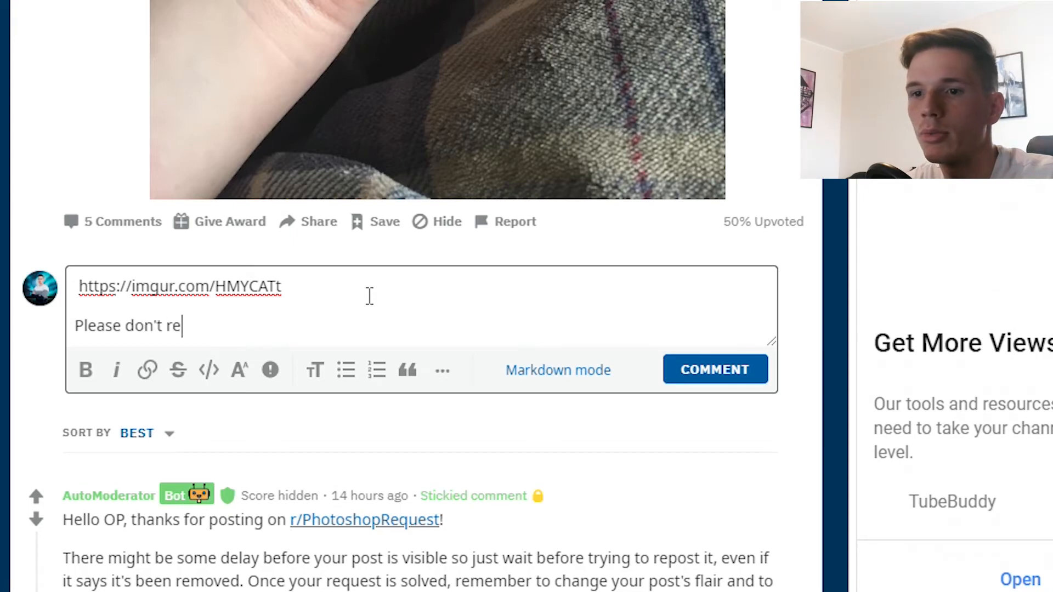
pyautogui.click(715, 369)
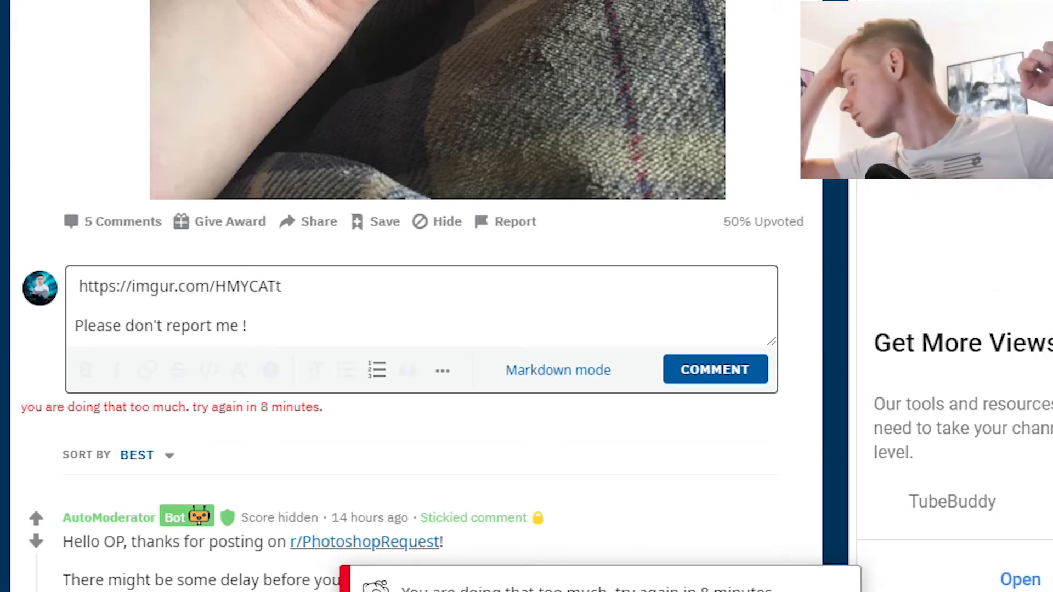